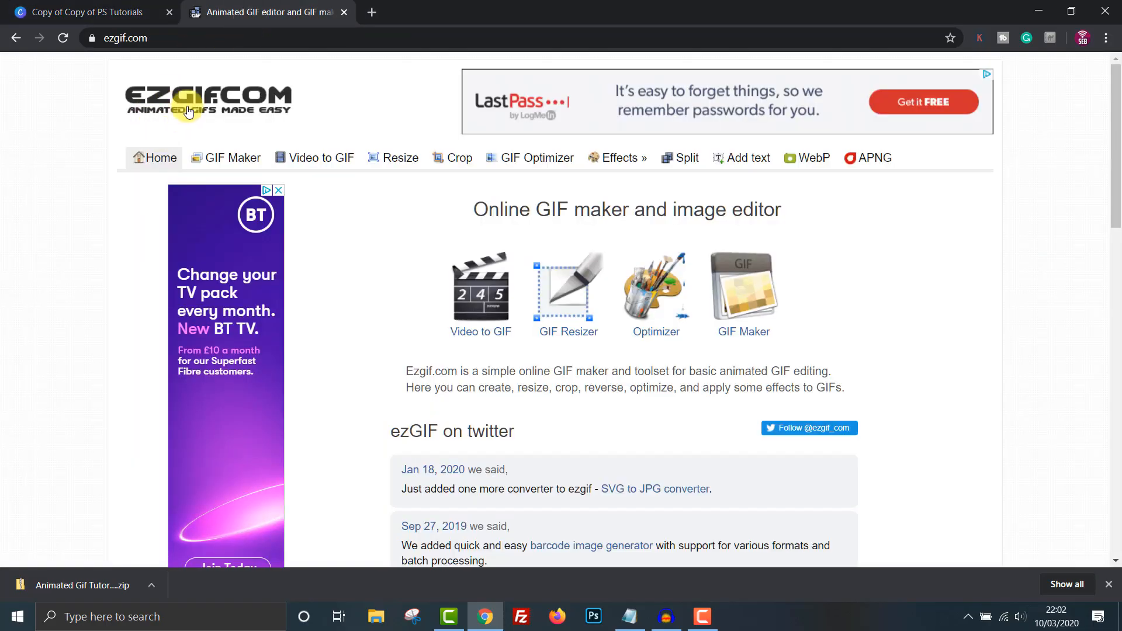
Step: Scroll the ezgif homepage, open the dif vs gif slideshow fullscreen and advance a slide
scroll("down", 3)
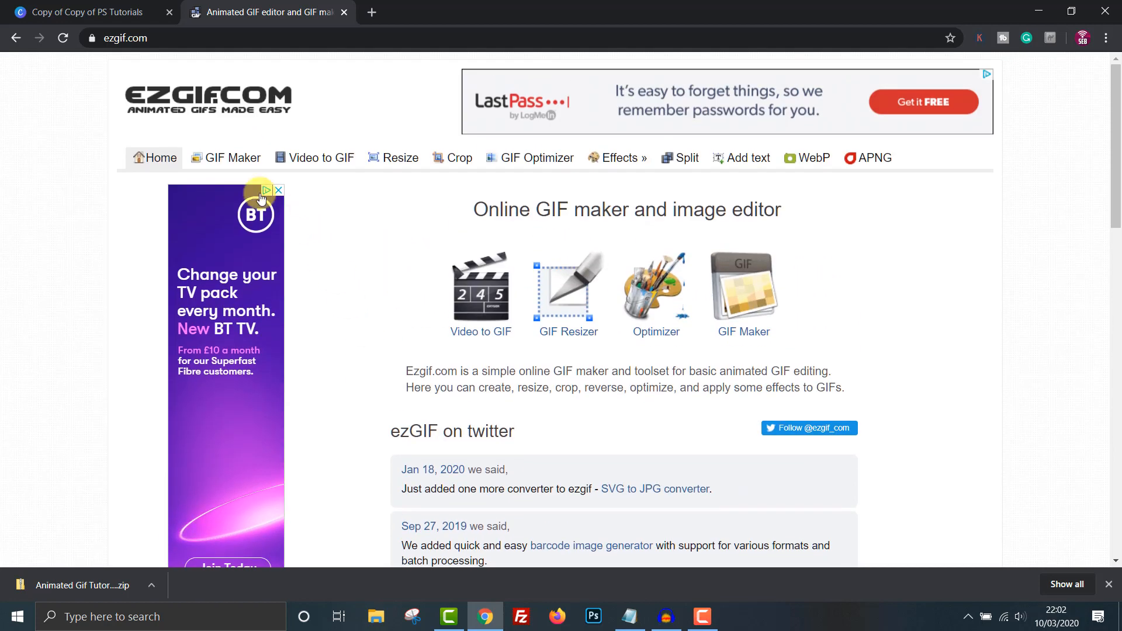
left_click(232, 157)
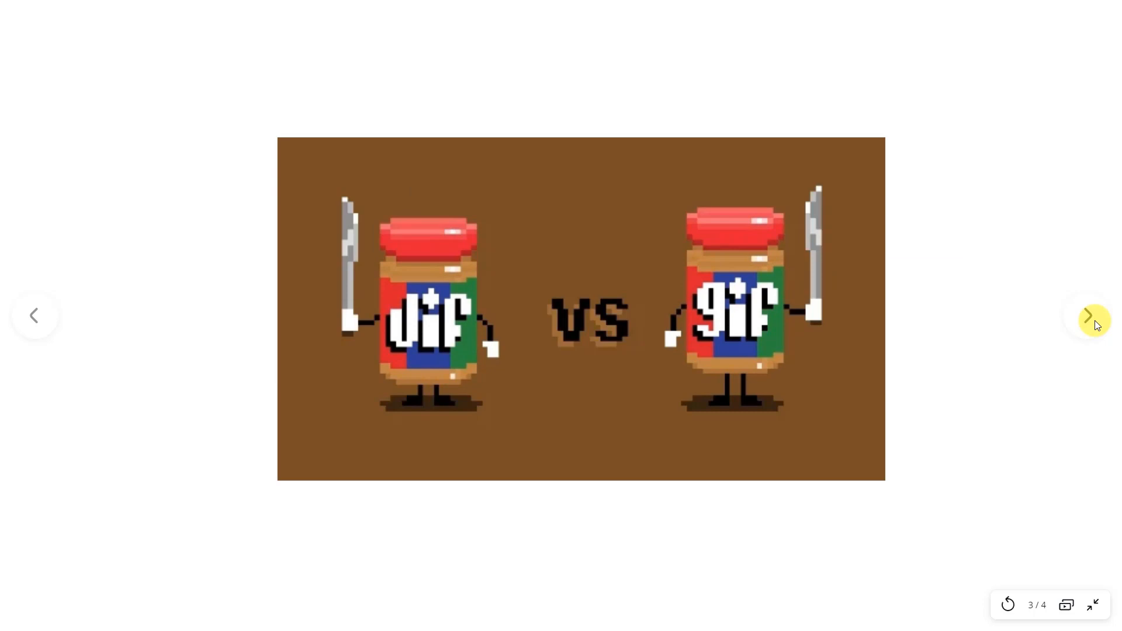
left_click(1090, 316)
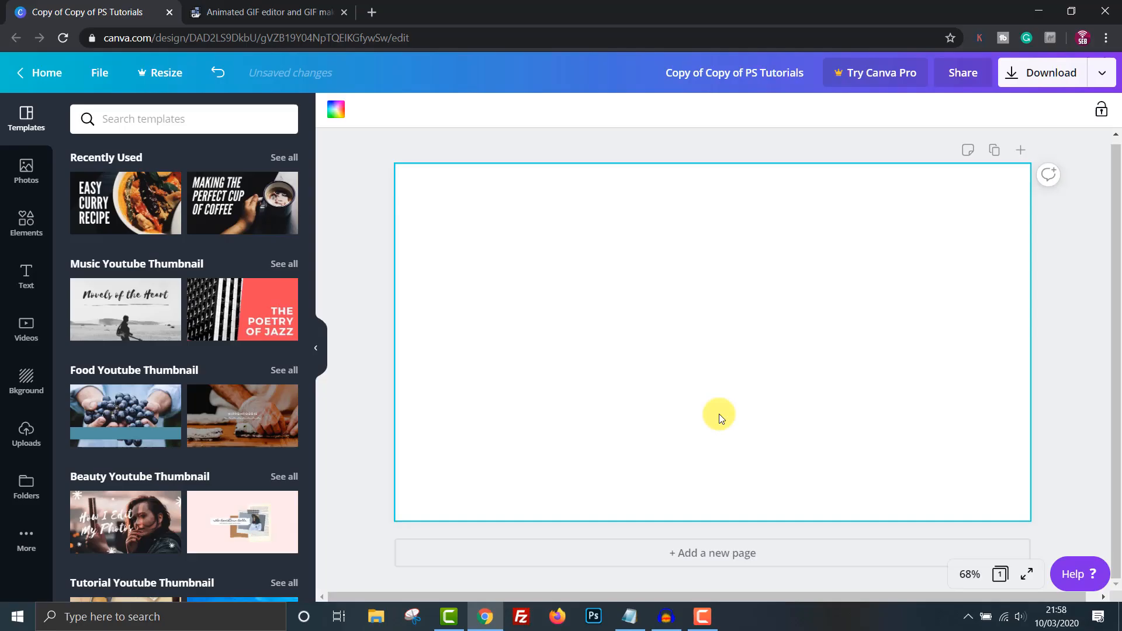
mouse_move(607, 456)
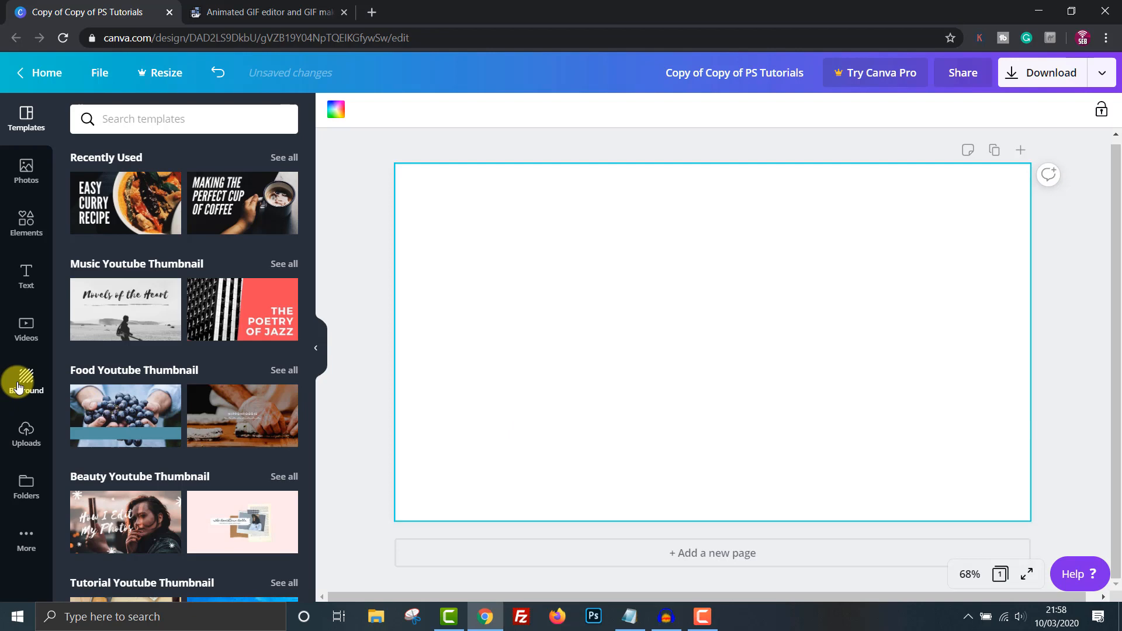
Step: Browse Canva's page backgrounds and apply the black marble texture
left_click(26, 379)
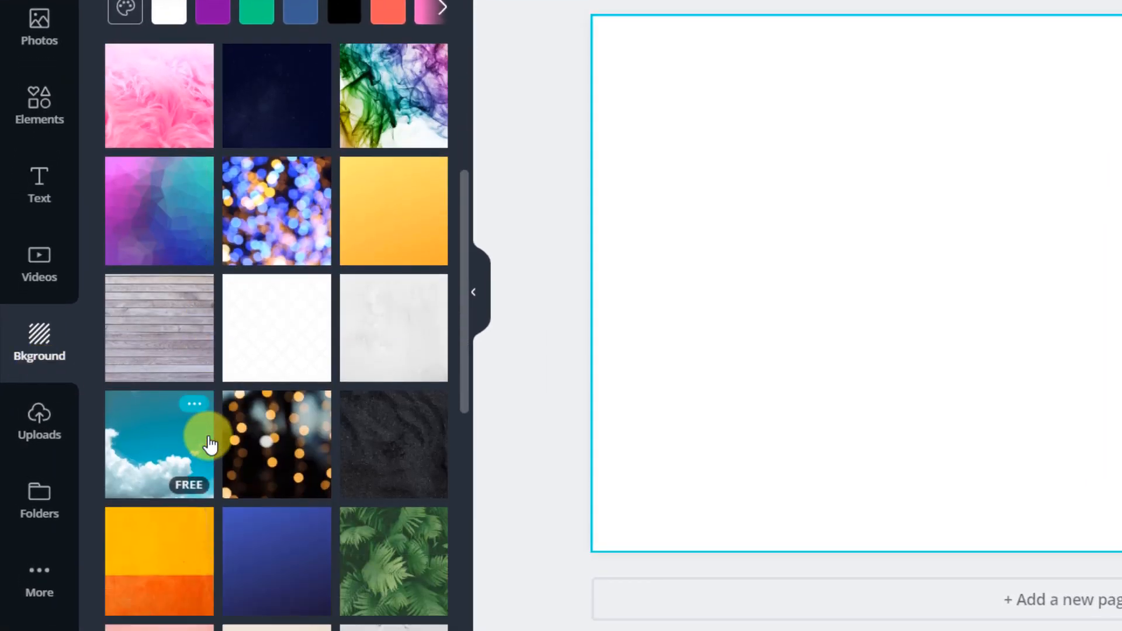
scroll("down", 3)
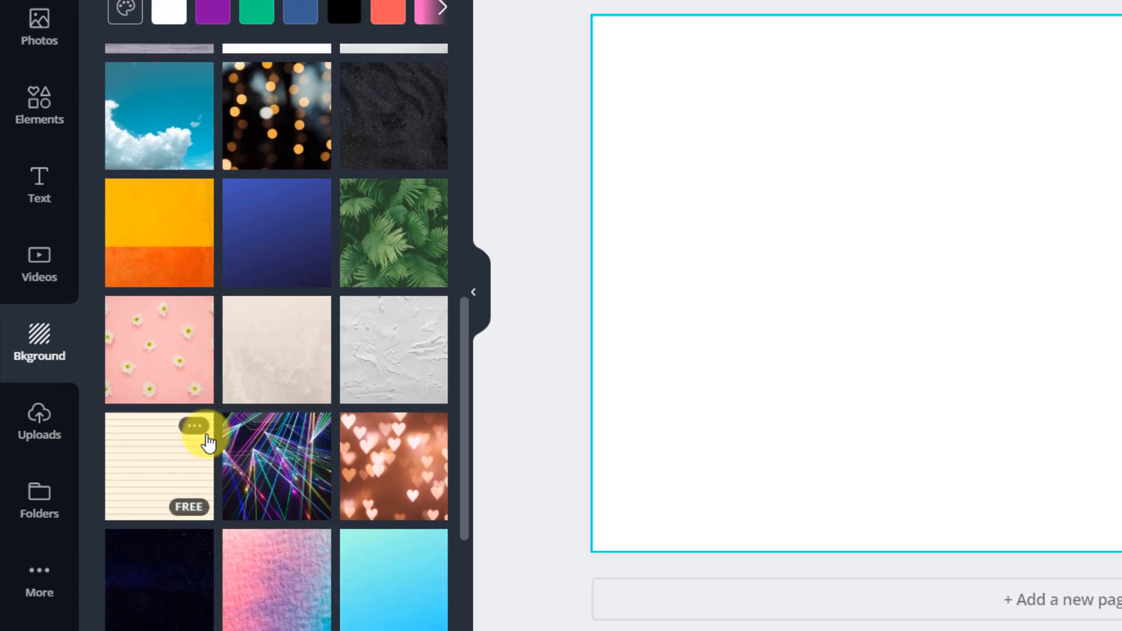
scroll("down", 3)
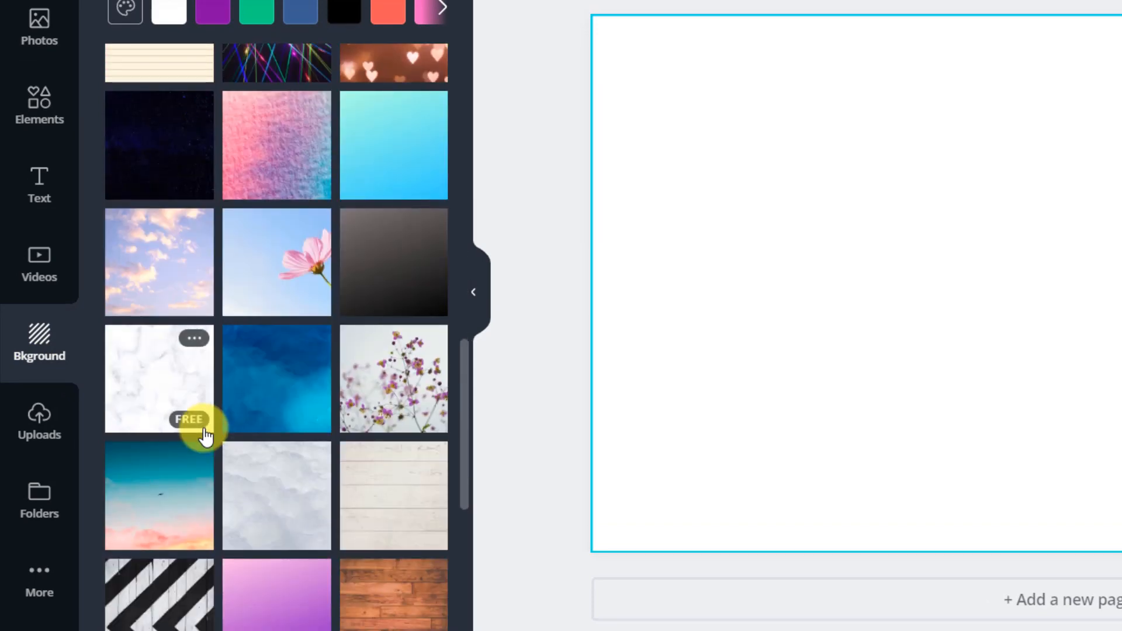
scroll("down", 3)
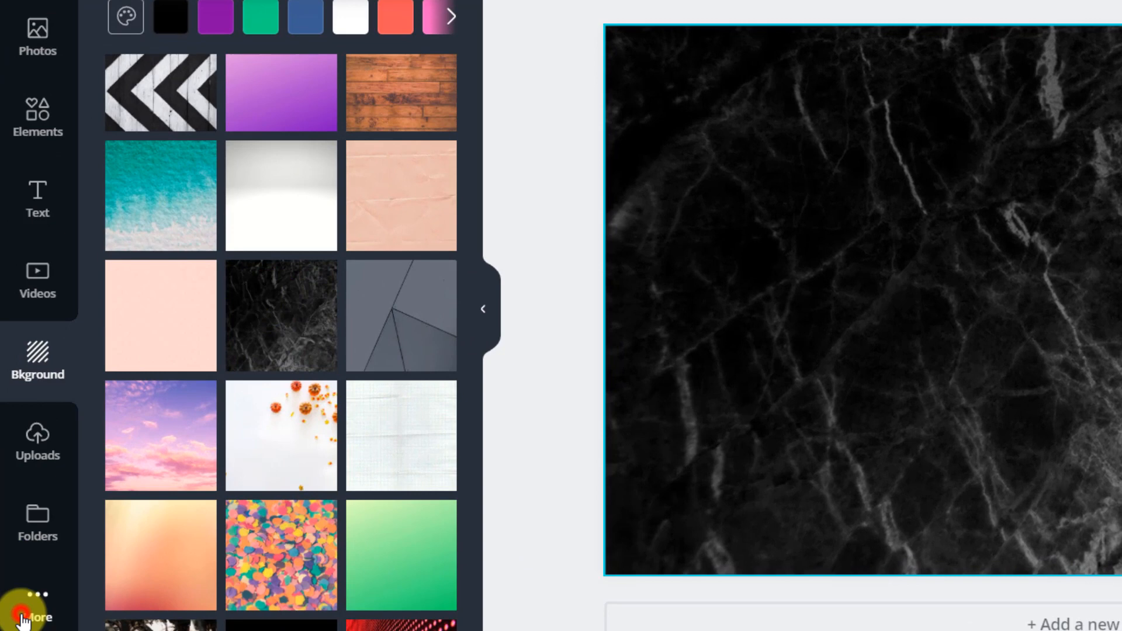
Step: Search Pixabay for 'laptop' and add the hands-typing photo to the page
left_click(36, 615)
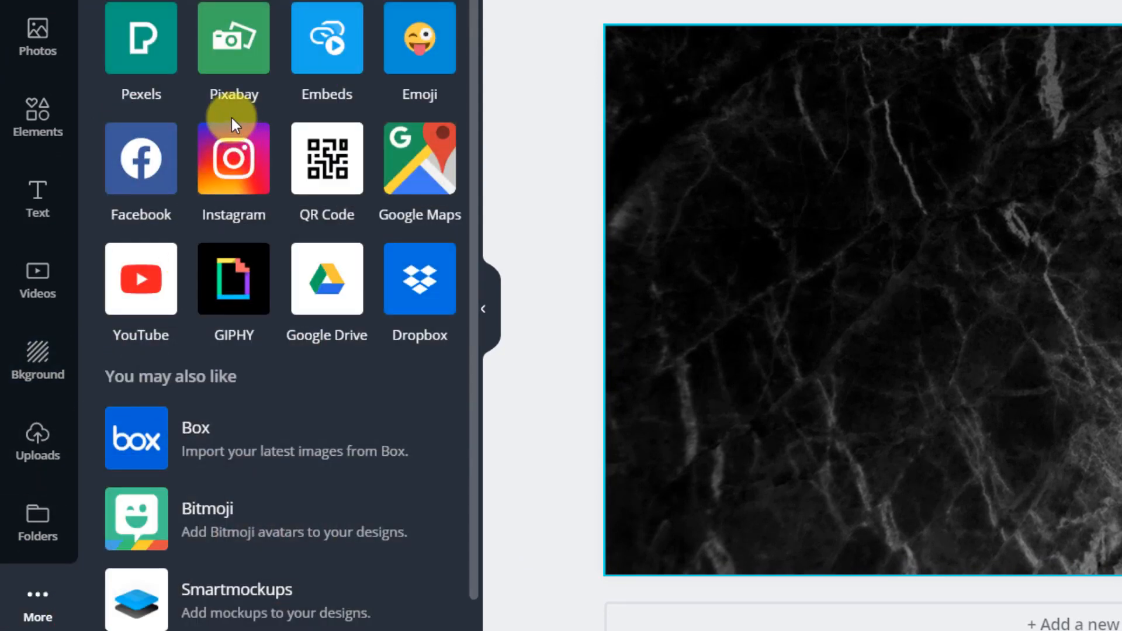
left_click(233, 38)
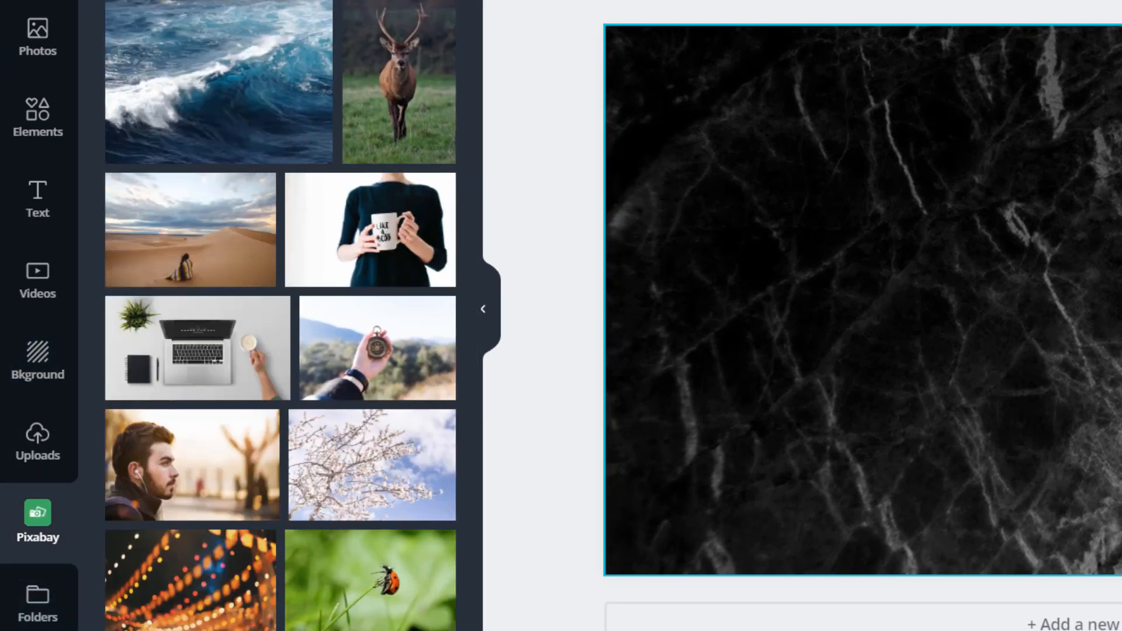
type("laptop")
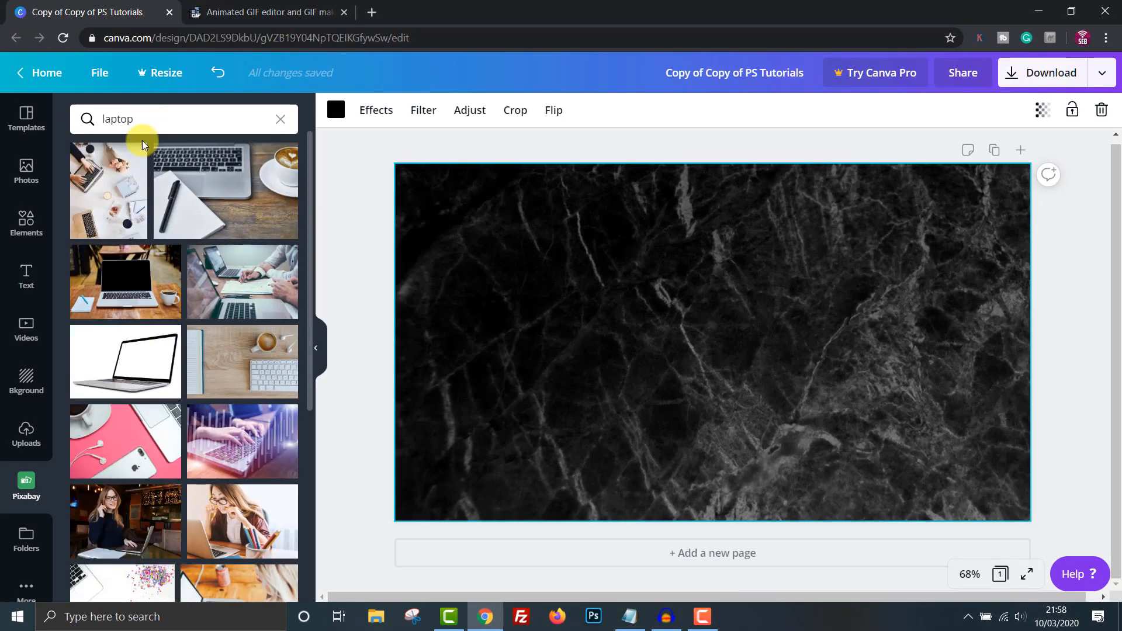
scroll("down", 3)
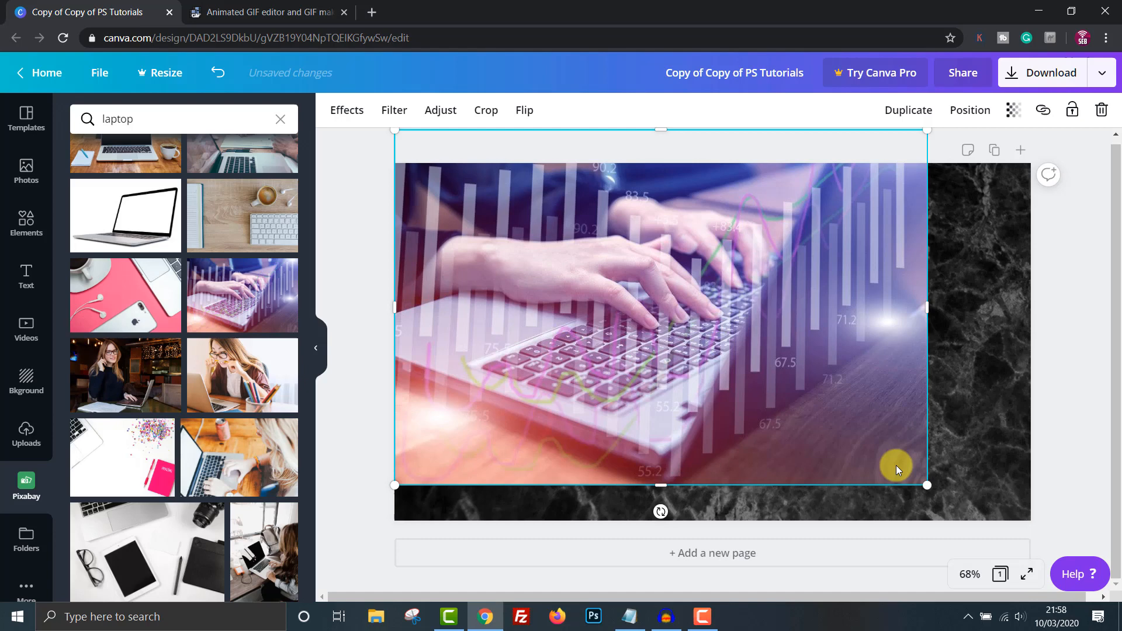
Step: Stretch the laptop photo to fill the page and lower its transparency to about 21
left_click_drag(927, 486, 1077, 529)
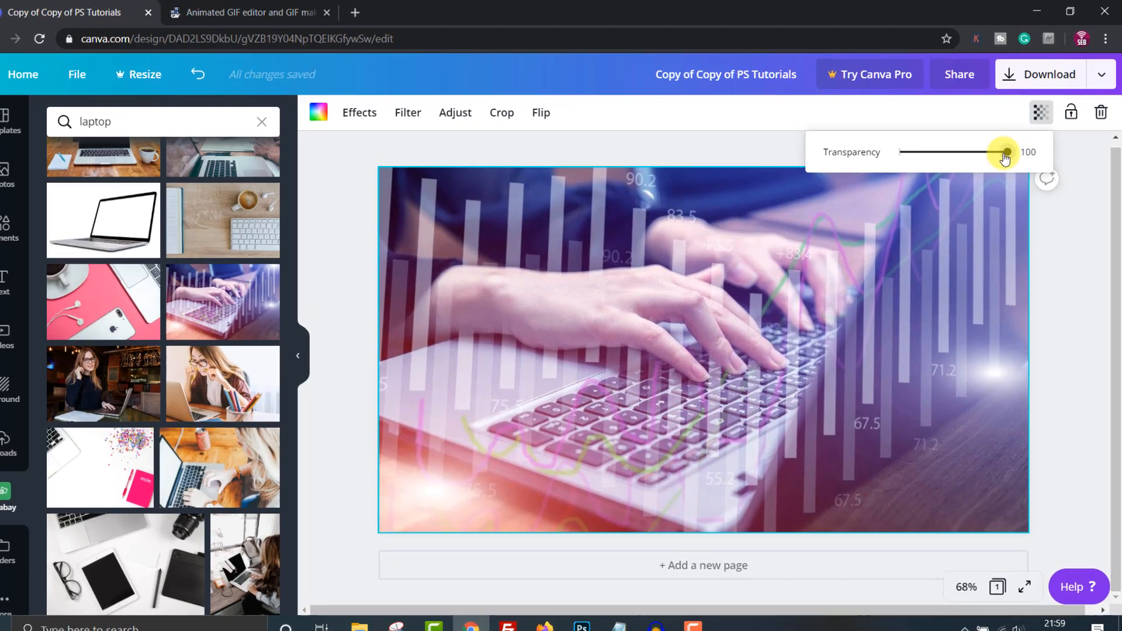
left_click_drag(1002, 152, 884, 179)
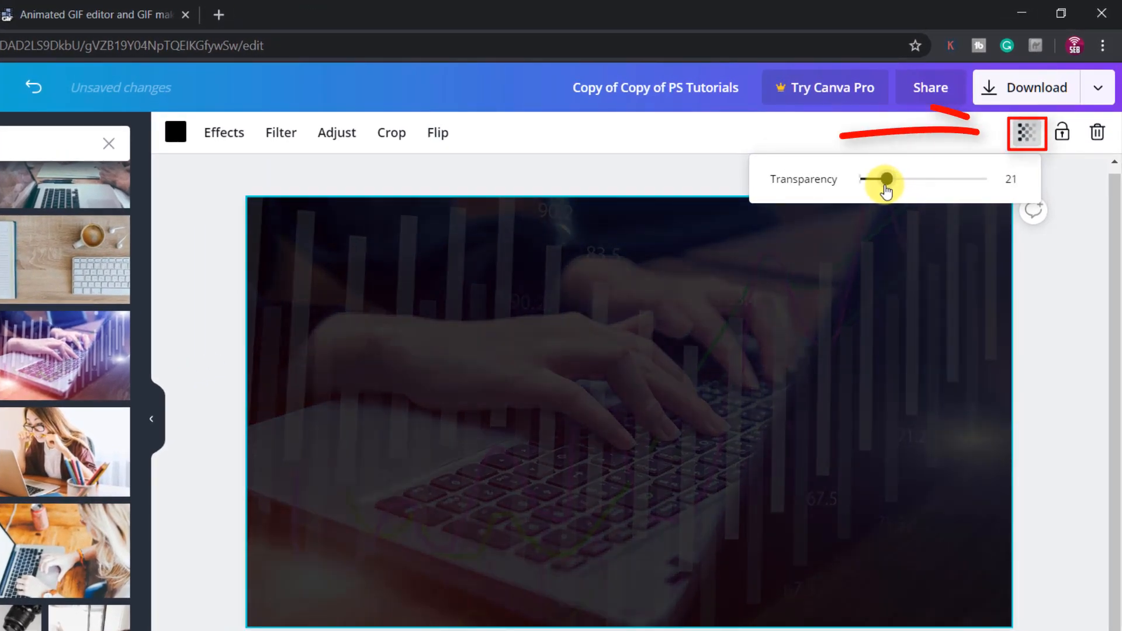
left_click_drag(883, 179, 877, 179)
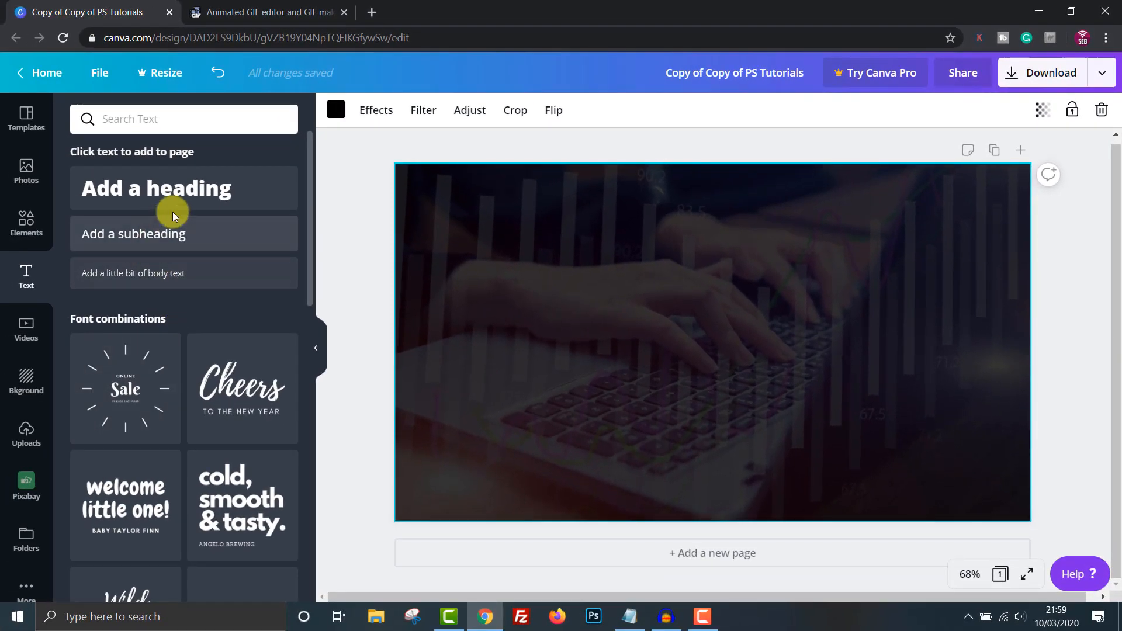
Step: Add a 'Make' heading, enlarge it from size 56 to 144, and bring up alignment options
left_click(184, 188)
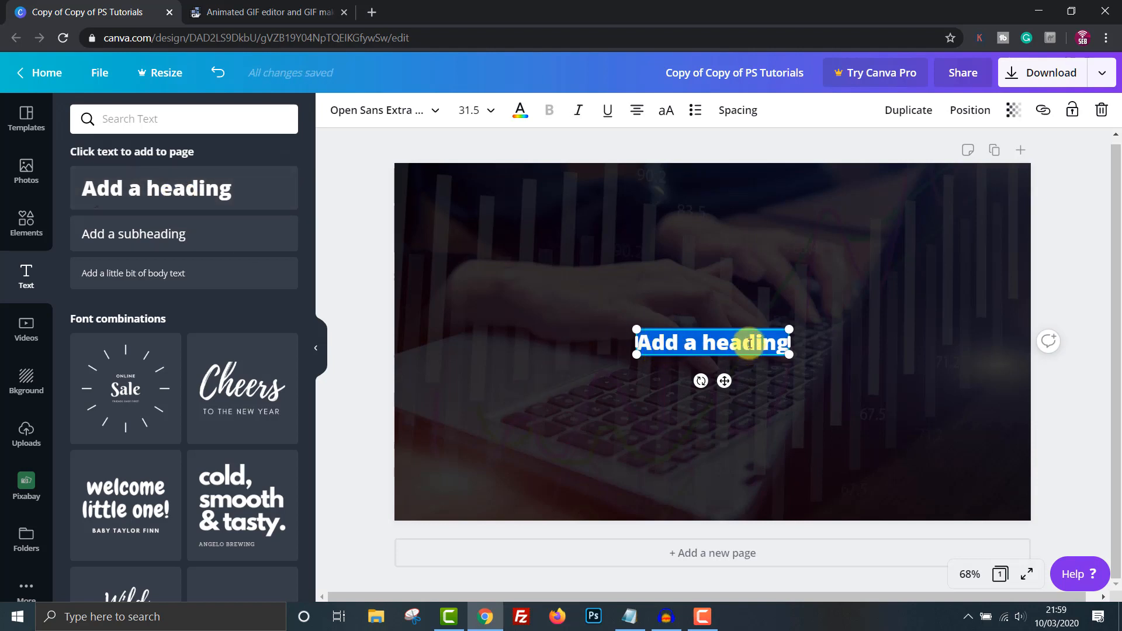
type("Make")
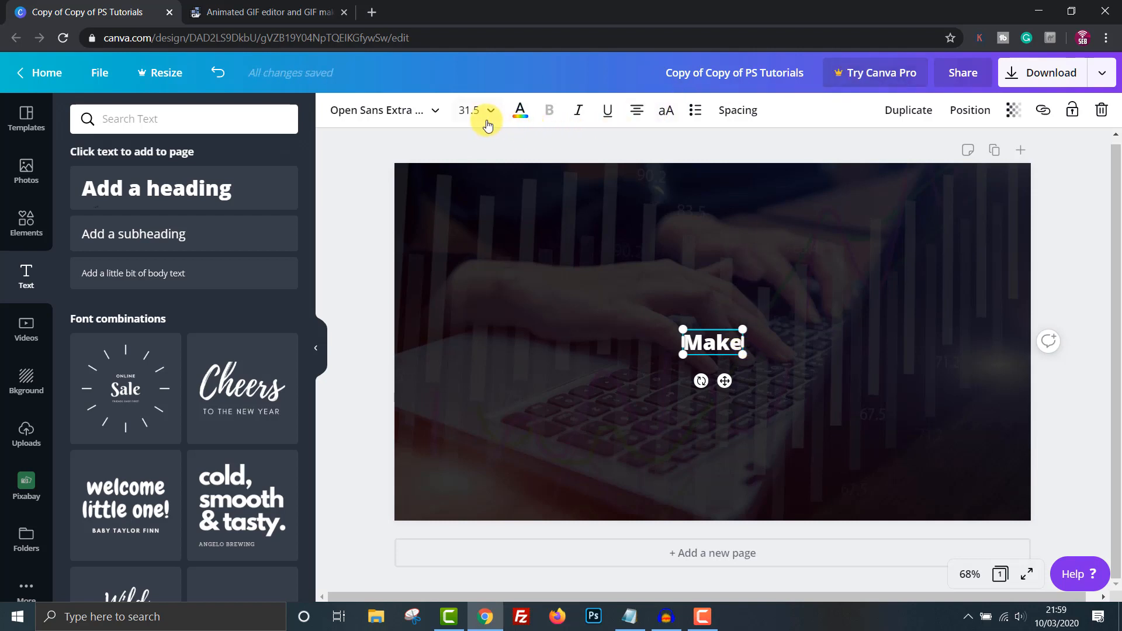
left_click(490, 111)
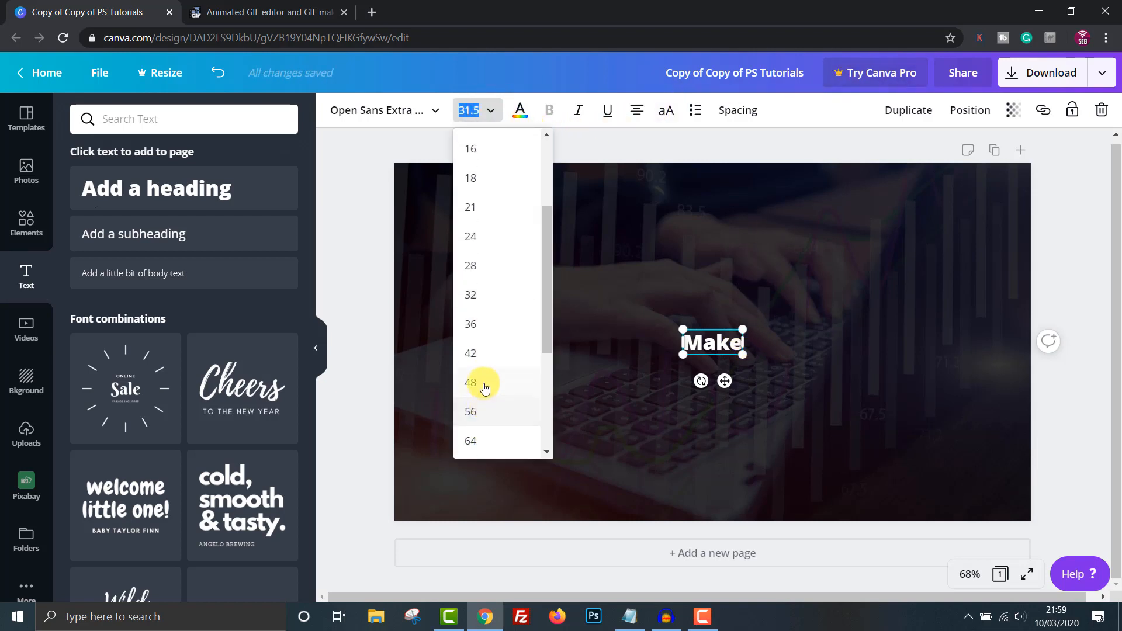
left_click(471, 412)
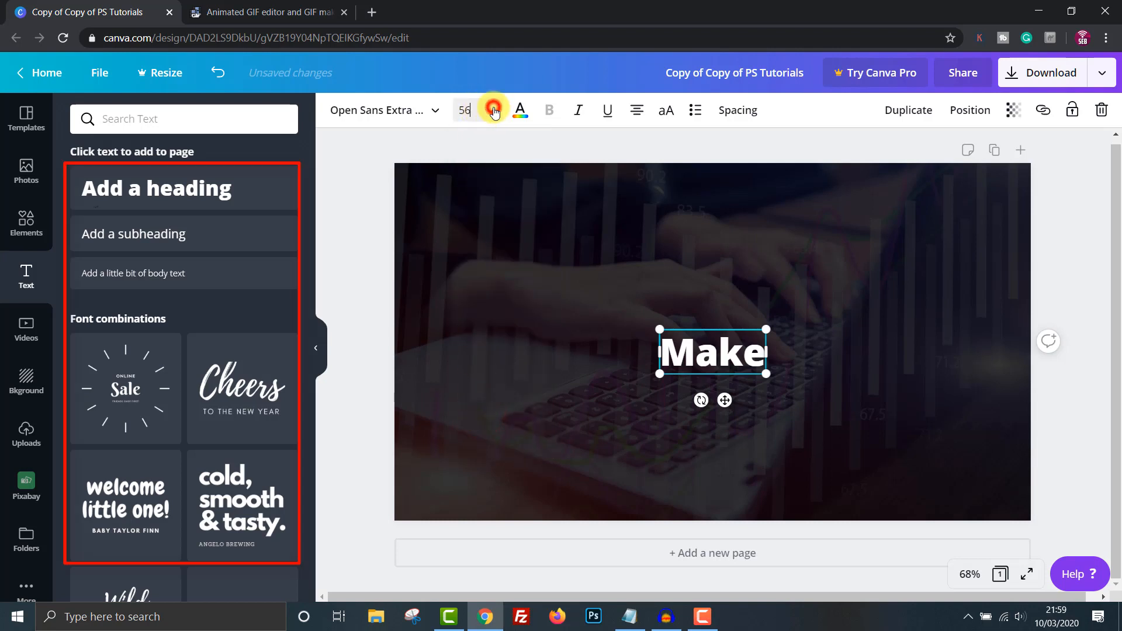
left_click(492, 110)
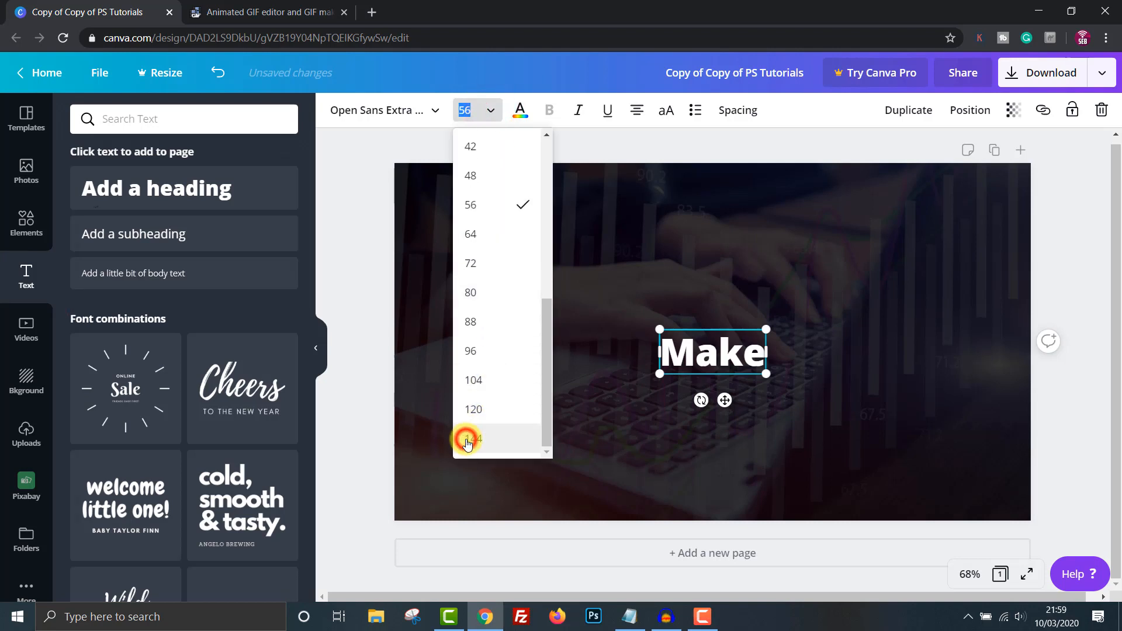
left_click(970, 110)
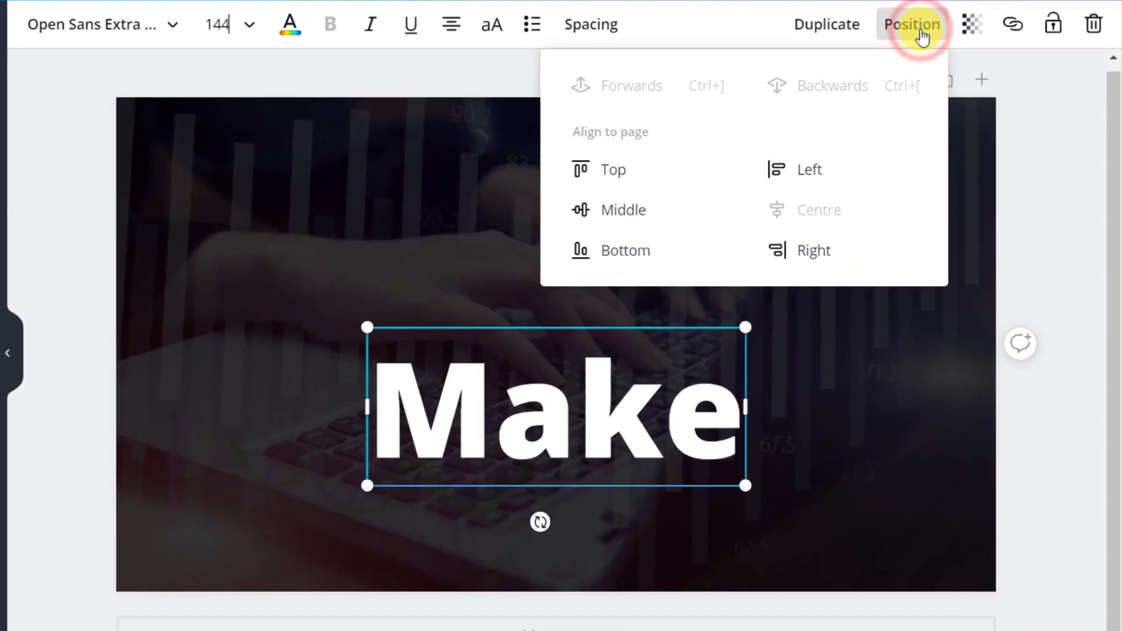
left_click(612, 169)
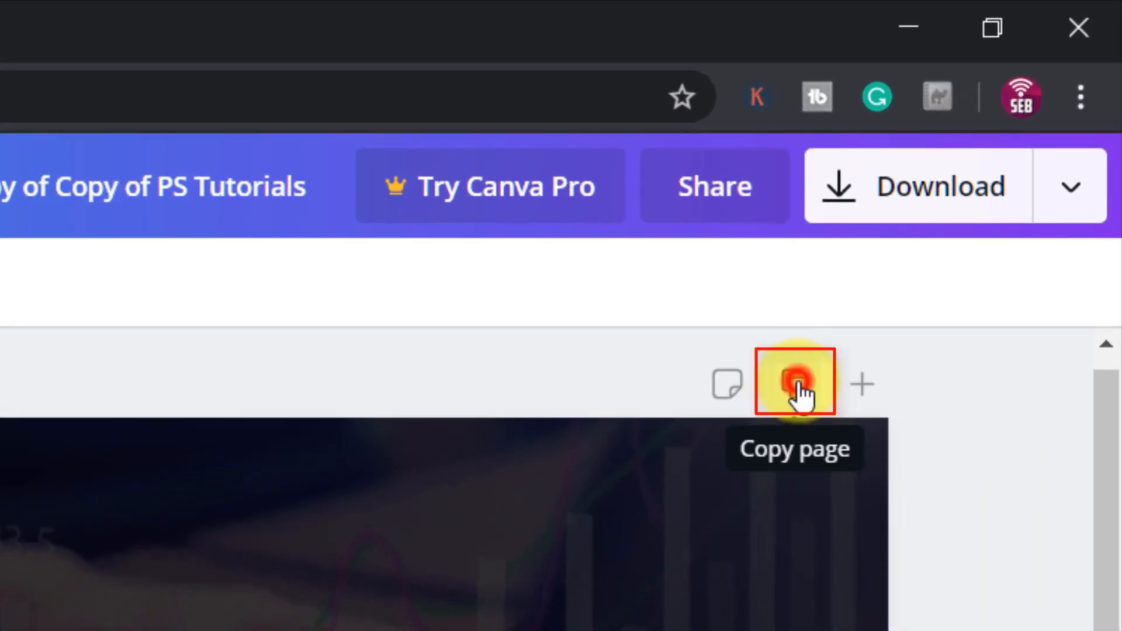
Step: Duplicate the Make page and reword the copies to 'Animated' and 'GIFs'
left_click(793, 380)
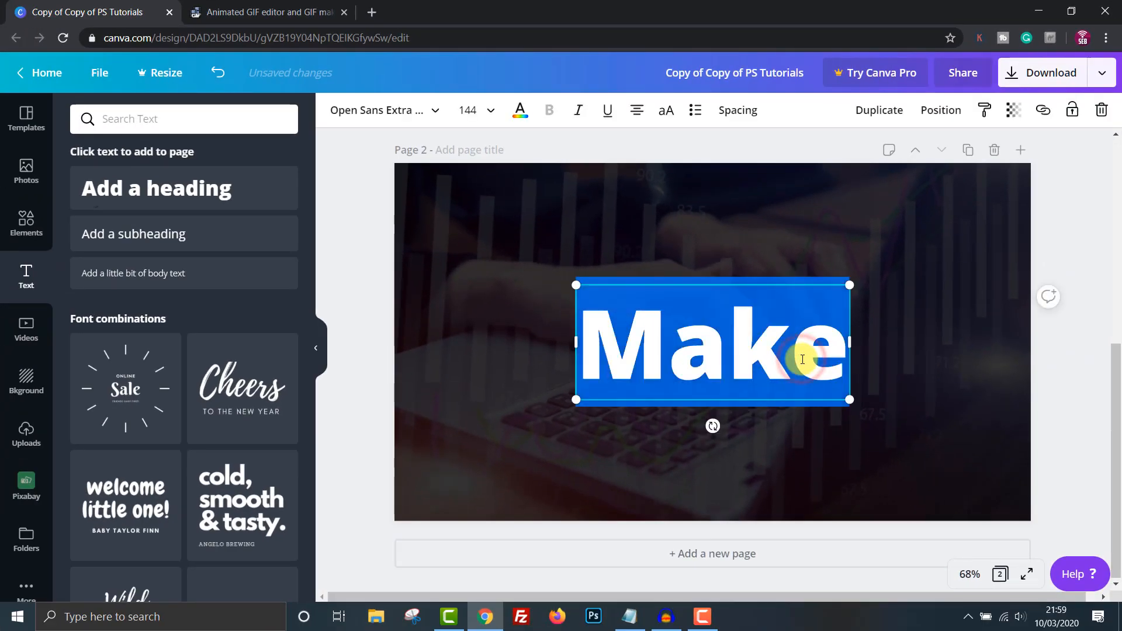
type("Anima")
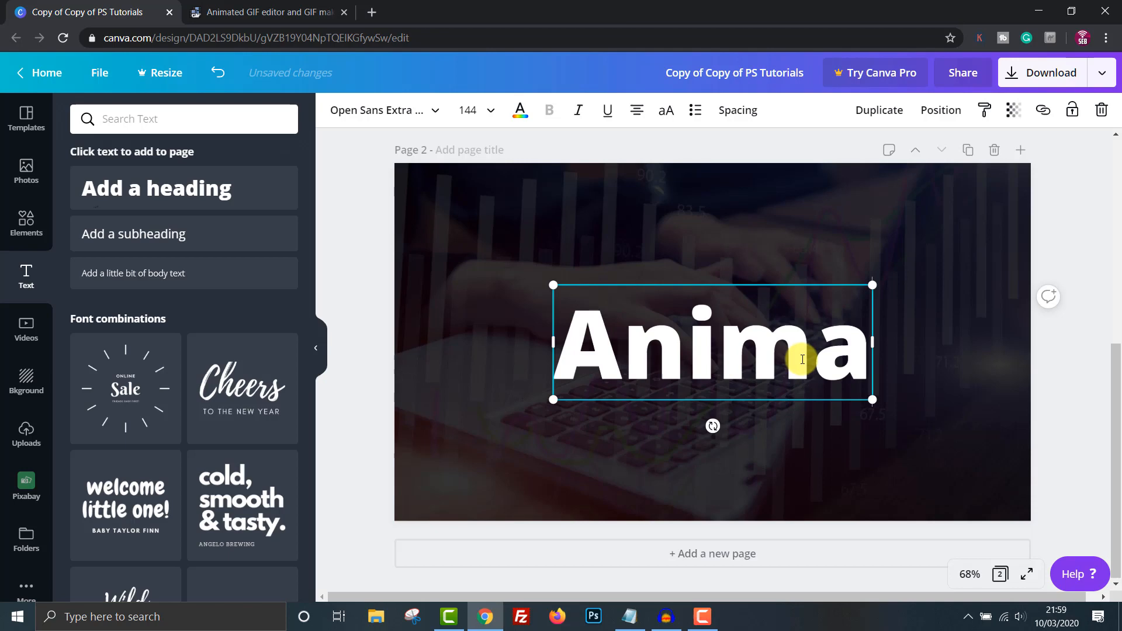
type("ted")
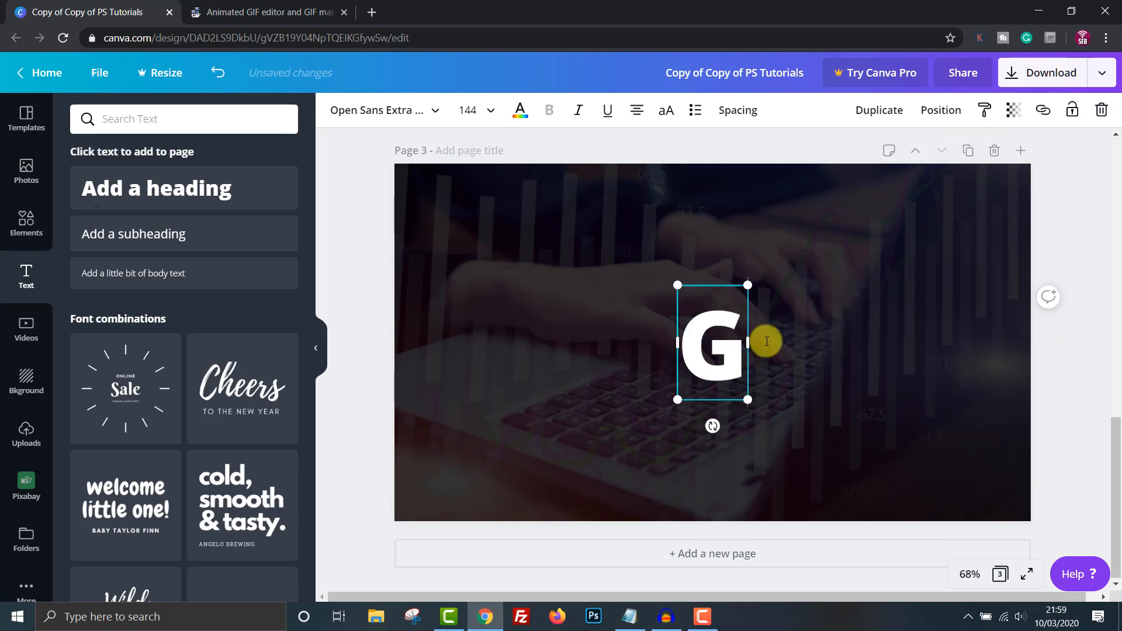
type("IFs")
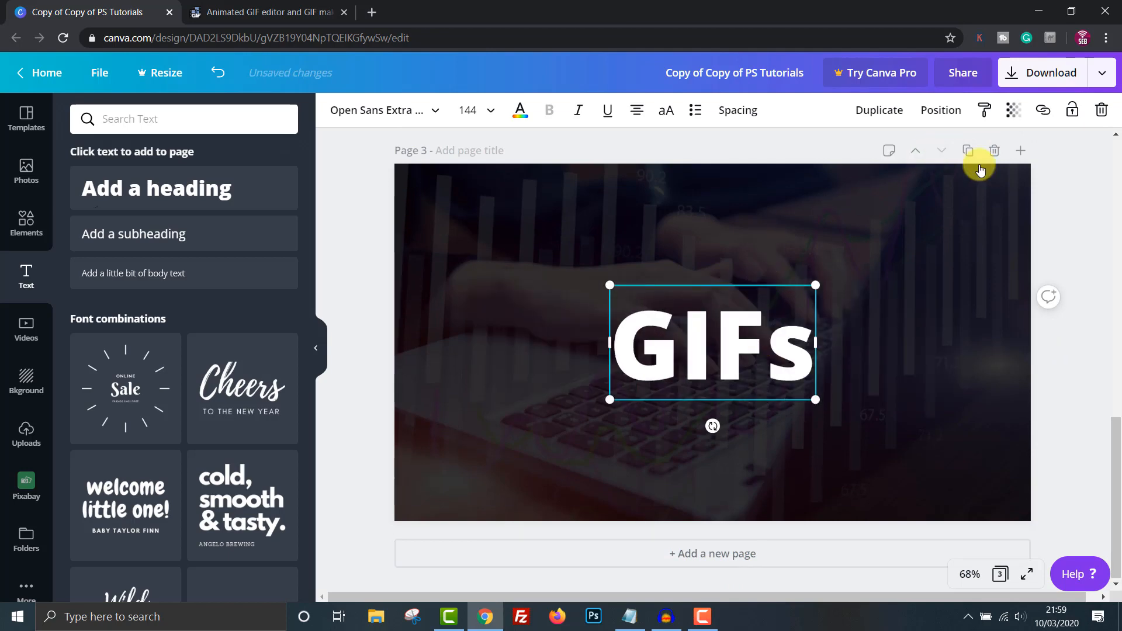
Step: Duplicate the GIFs page, copy page 4 to page 5, and select its 'in' word for removal
left_click(968, 150)
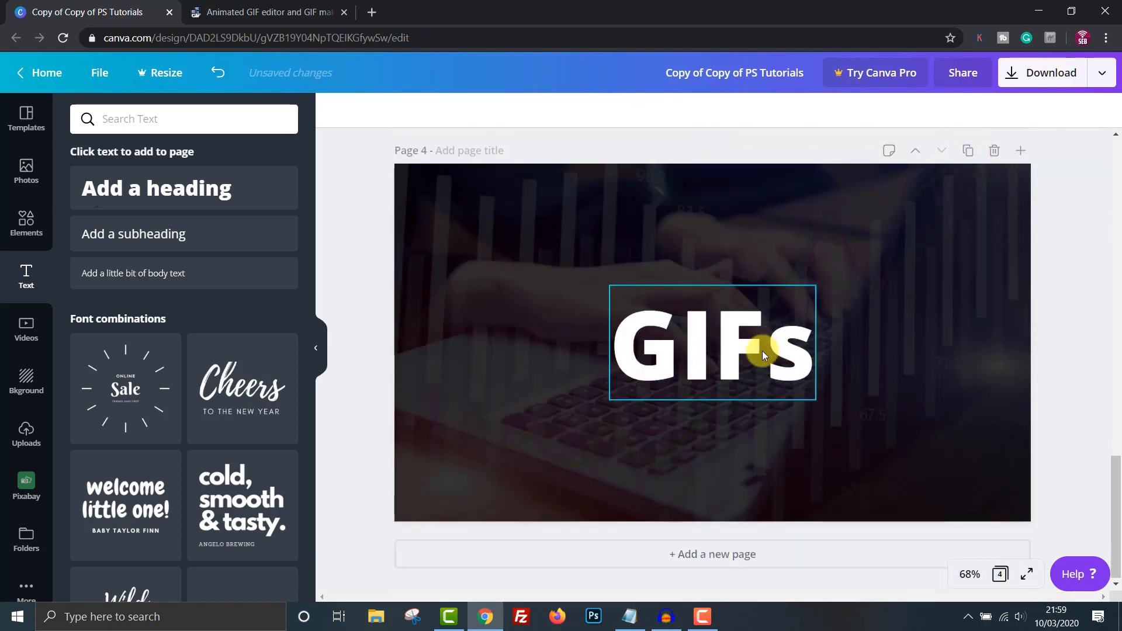
left_click(712, 342)
type("in")
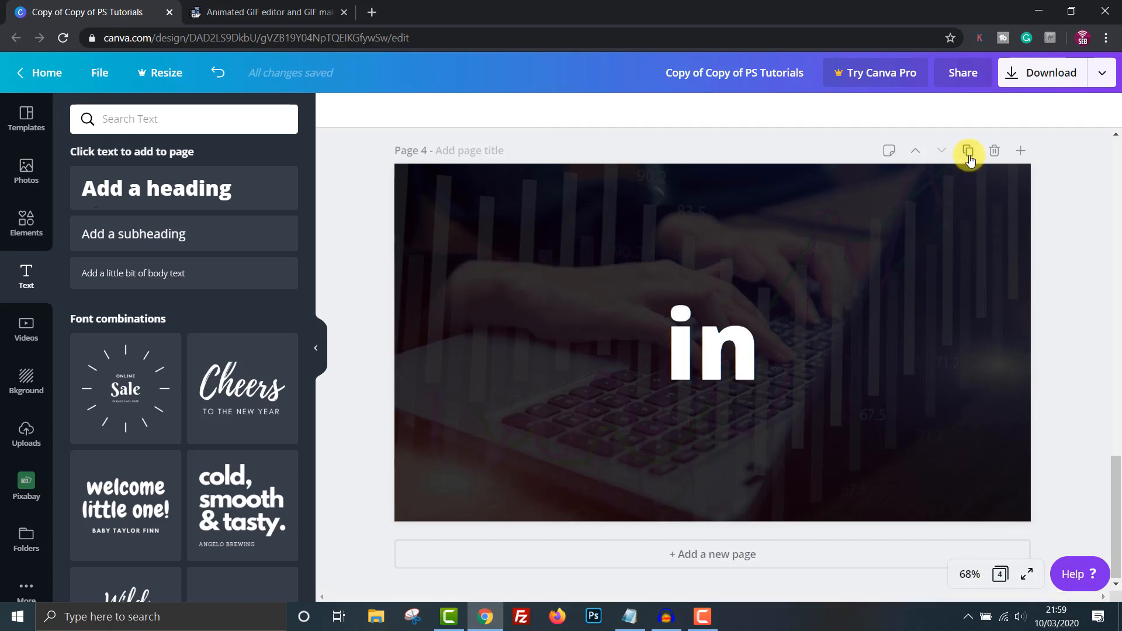
left_click(968, 151)
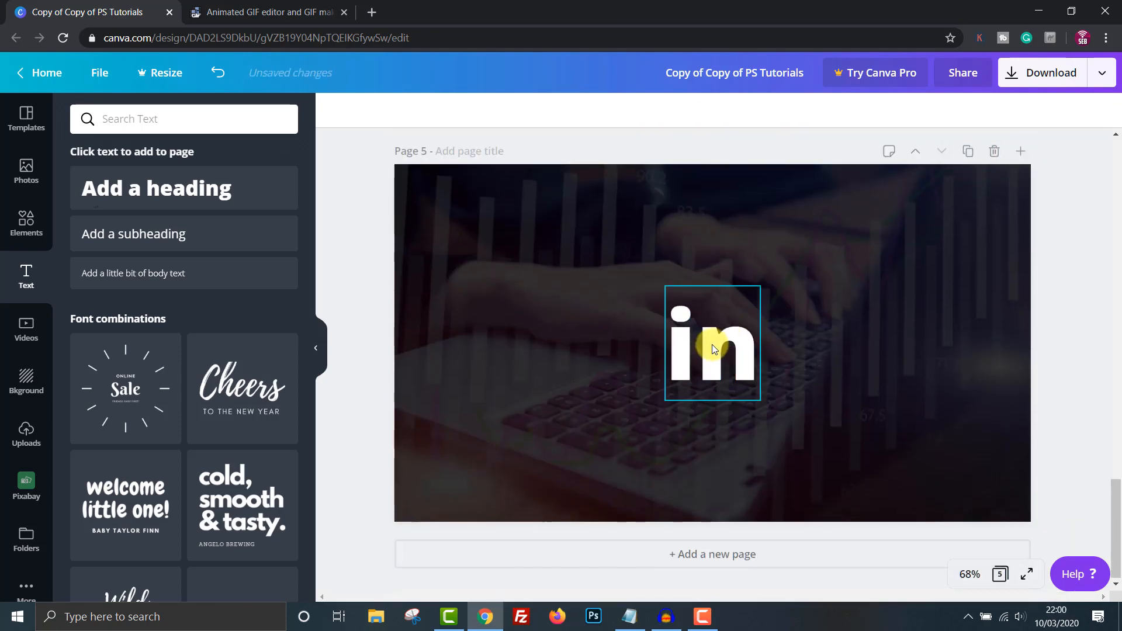
left_click(712, 344)
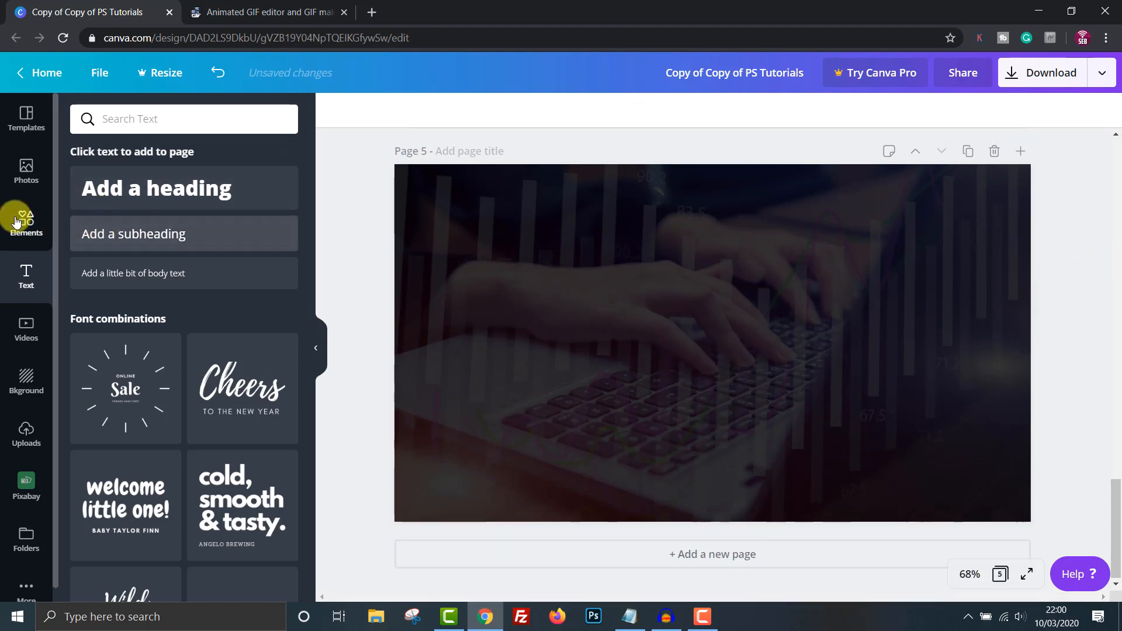
Step: Add the white Canva wordmark from Elements to page 5, enlarge it and centre it
left_click(25, 222)
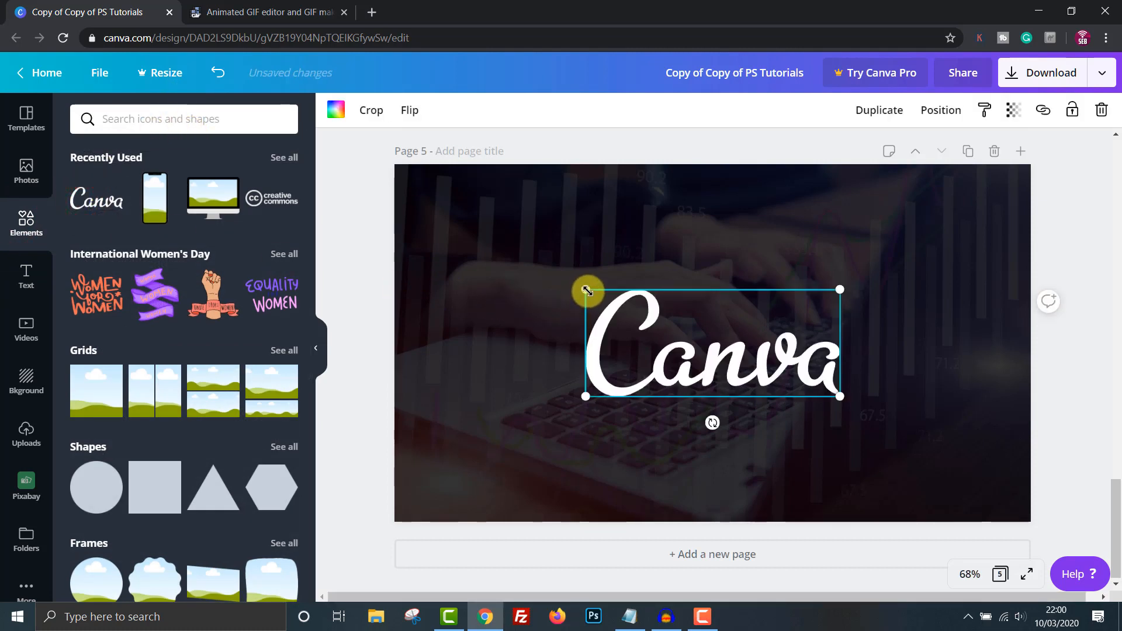
left_click(941, 109)
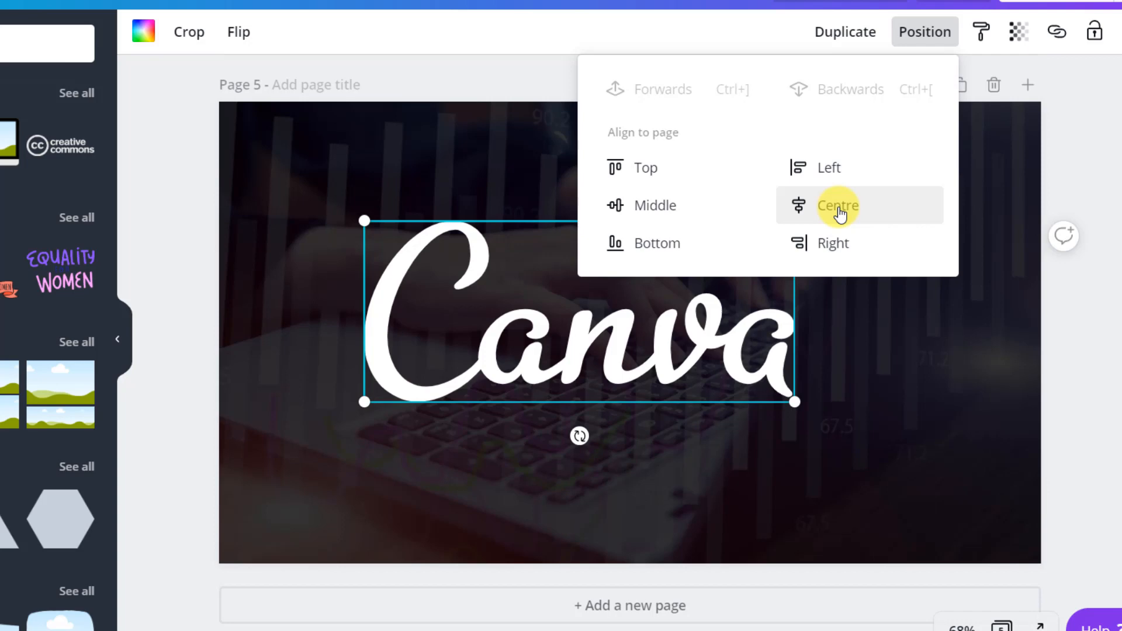
left_click(837, 205)
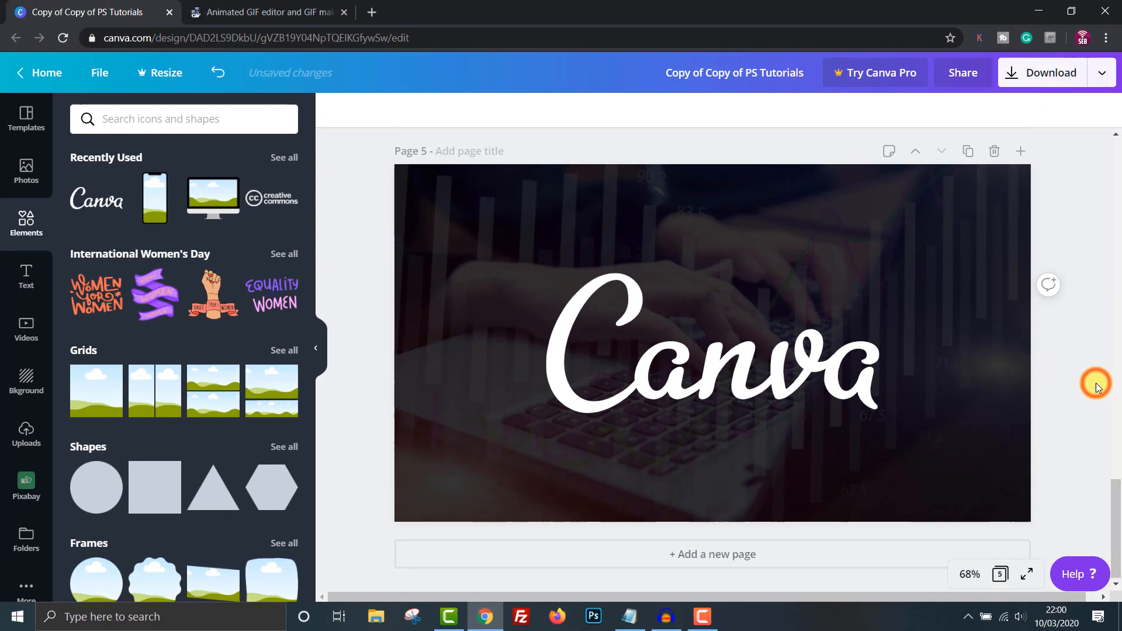
left_click(1027, 574)
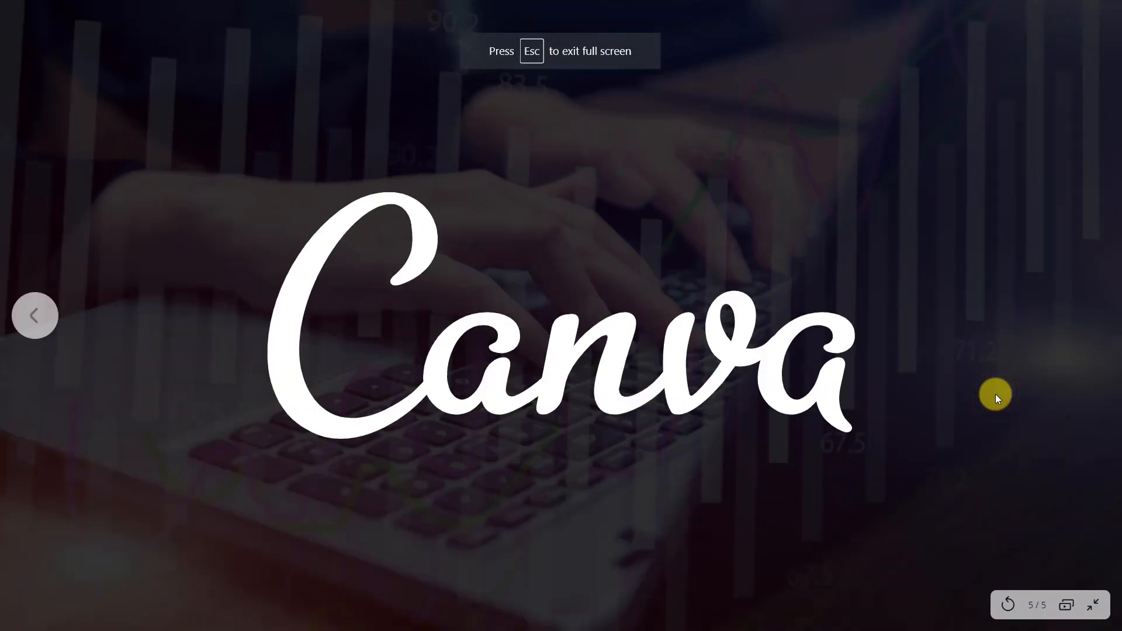
left_click(1007, 605)
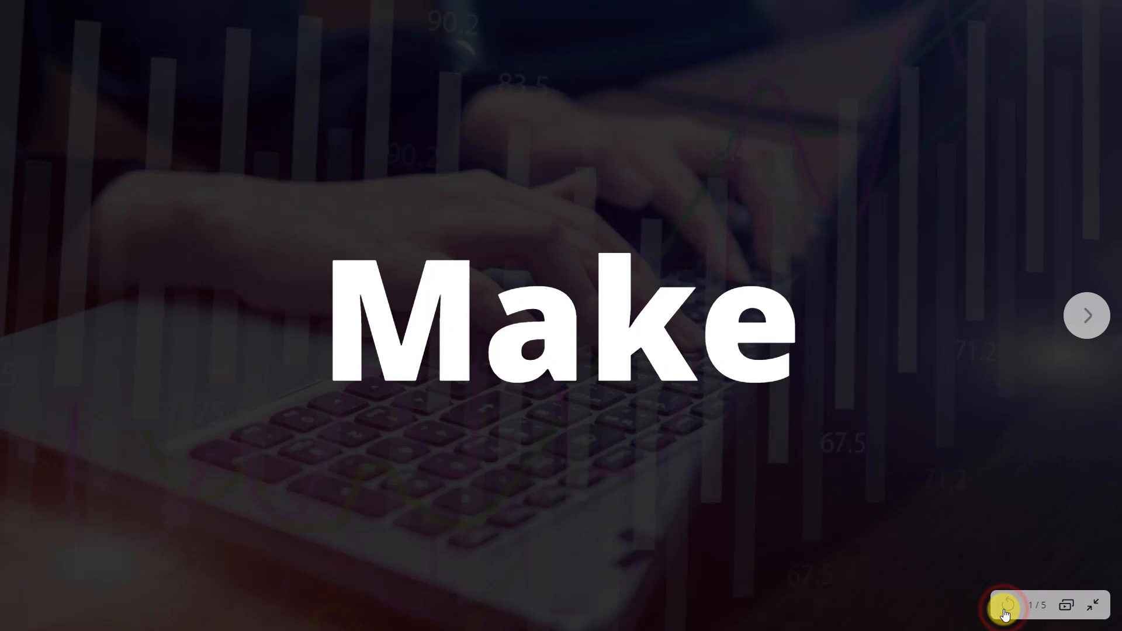
left_click(1087, 315)
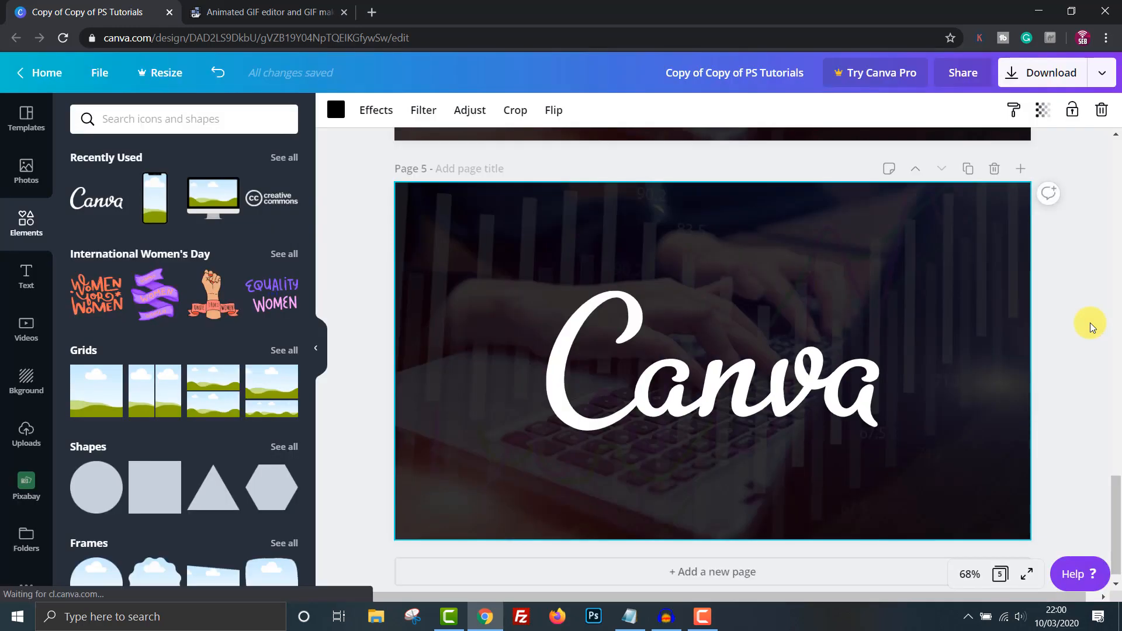
mouse_move(1069, 393)
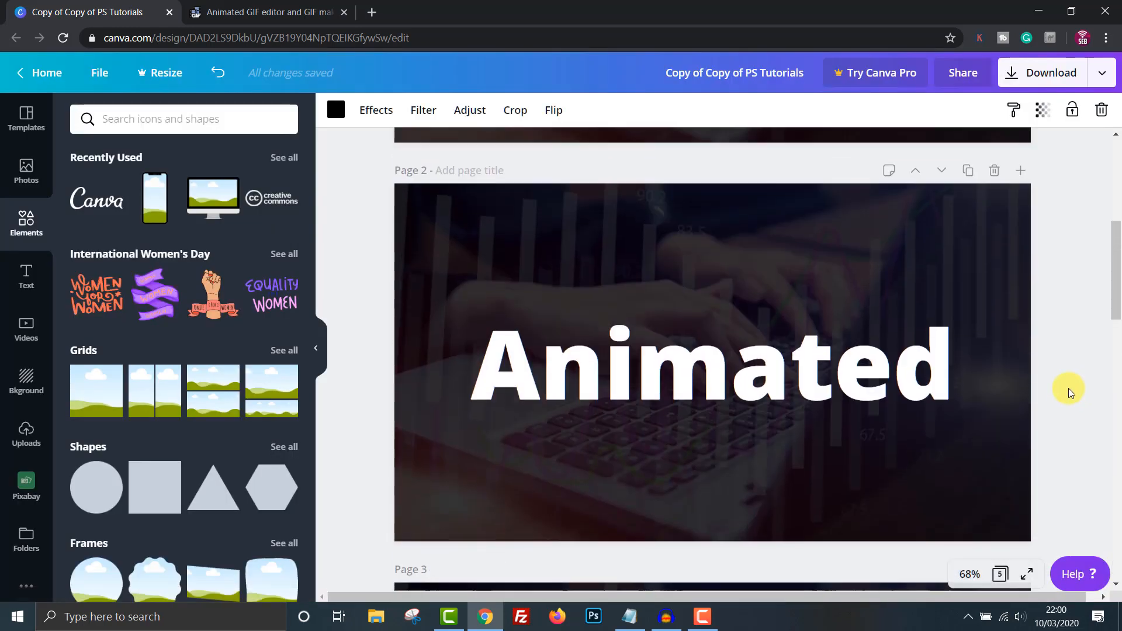
Step: Recolour page 3's GIFs heading, trying purple then yellow, and scroll to the sixth page
scroll("down", 3)
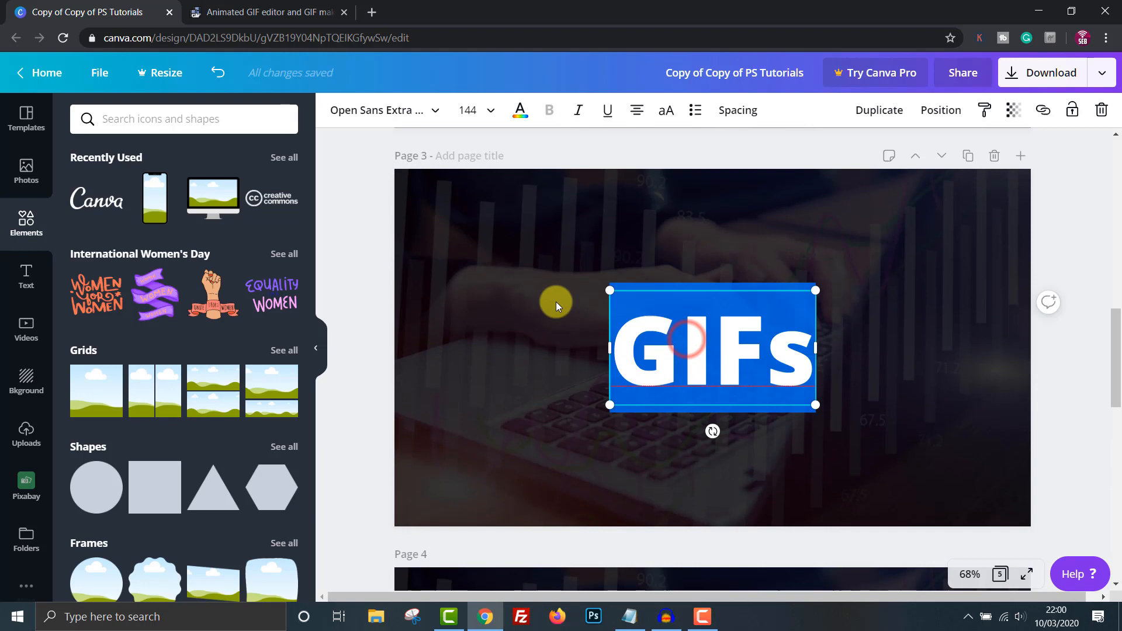
left_click(520, 109)
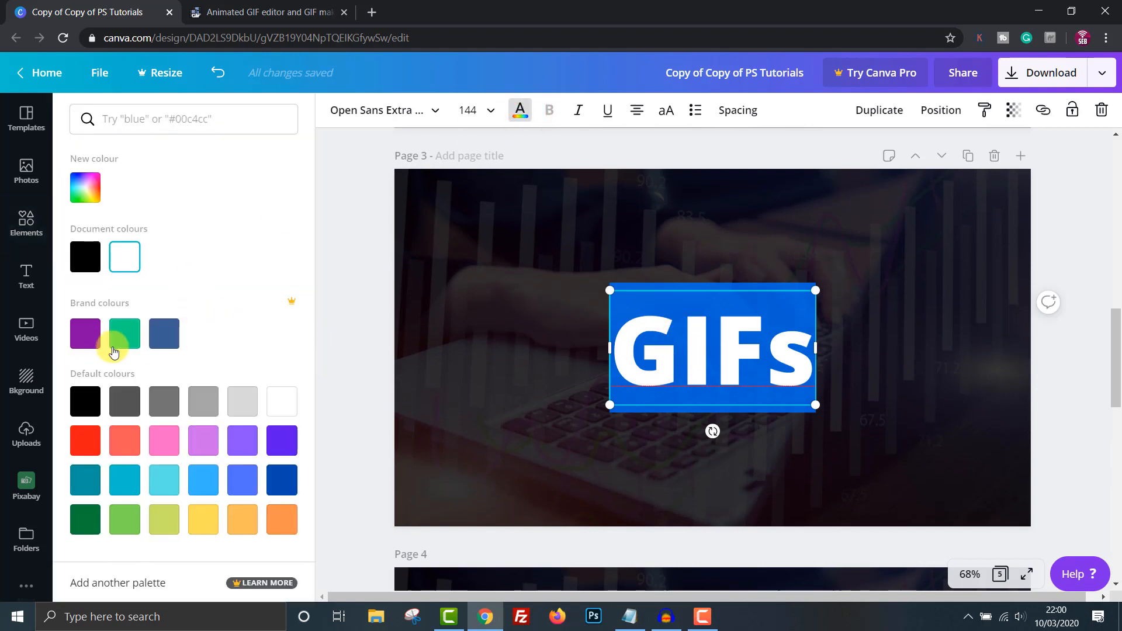
left_click(26, 223)
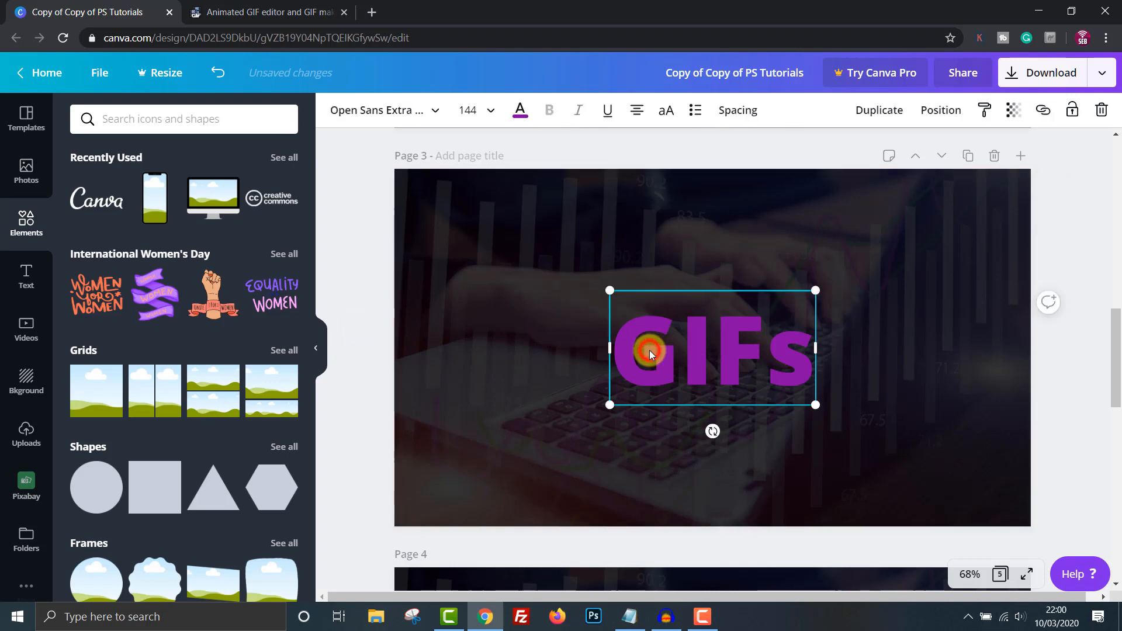
left_click(519, 111)
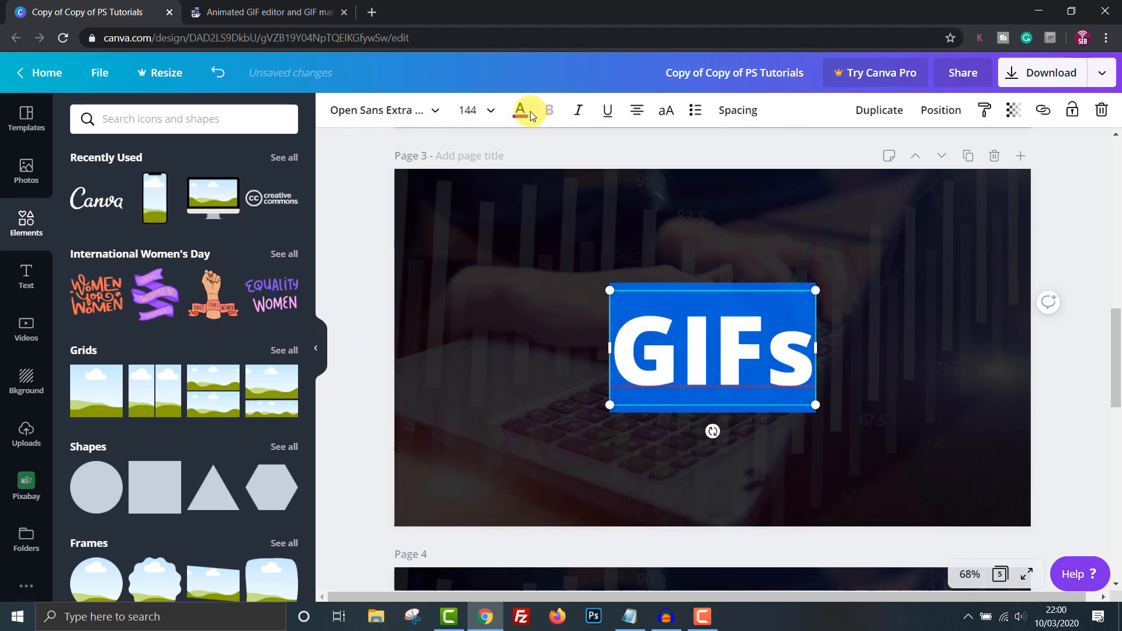
left_click(520, 110)
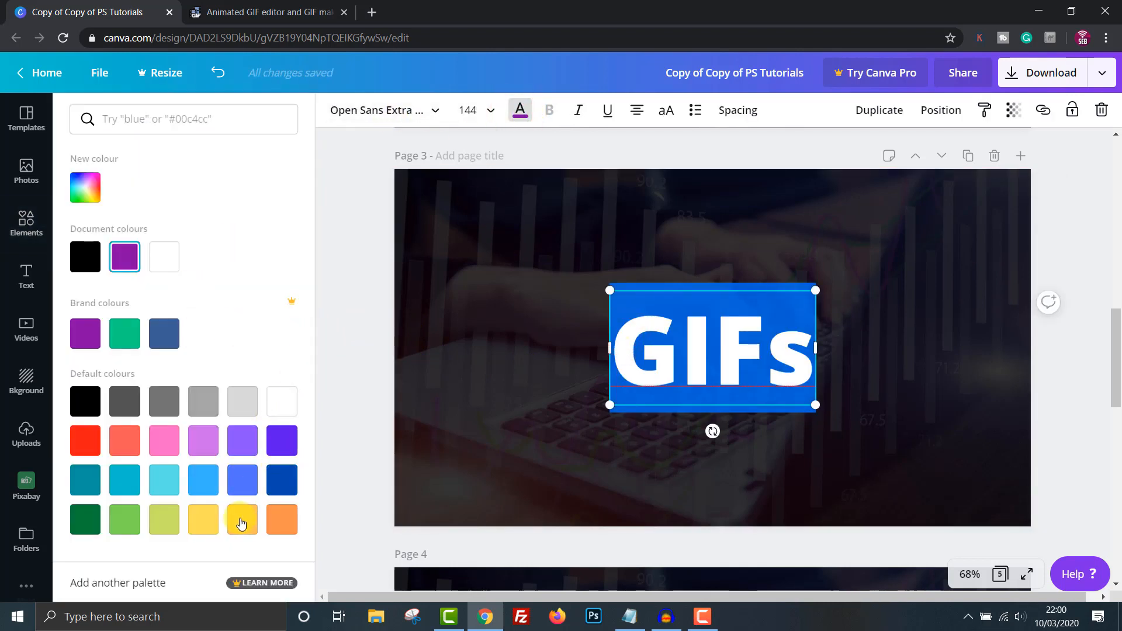
left_click(26, 223)
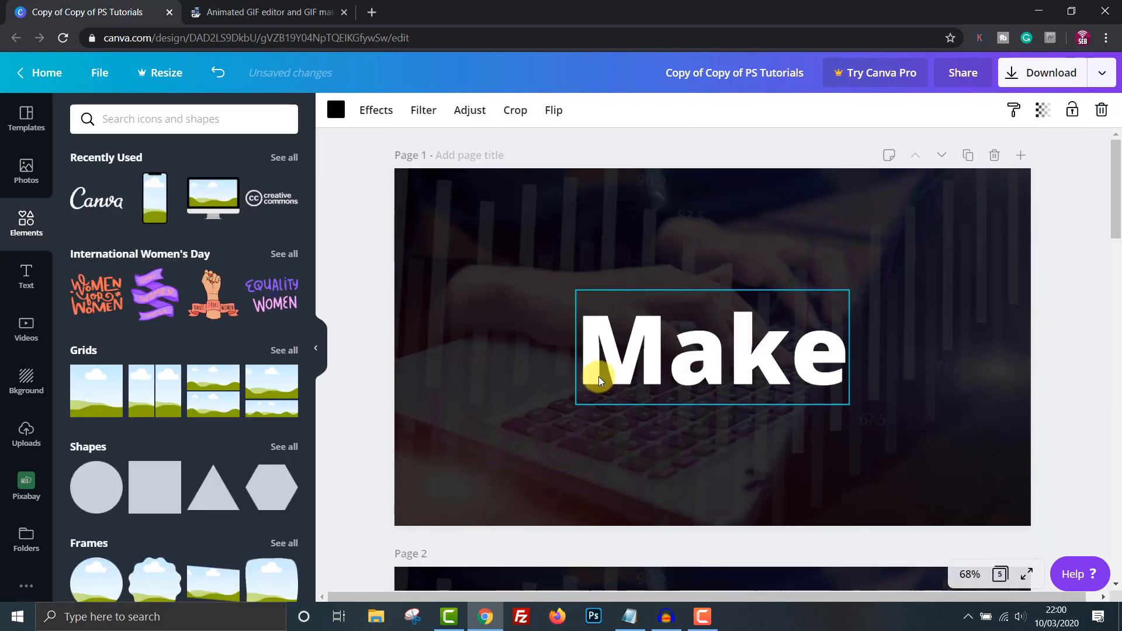
scroll("down", 3)
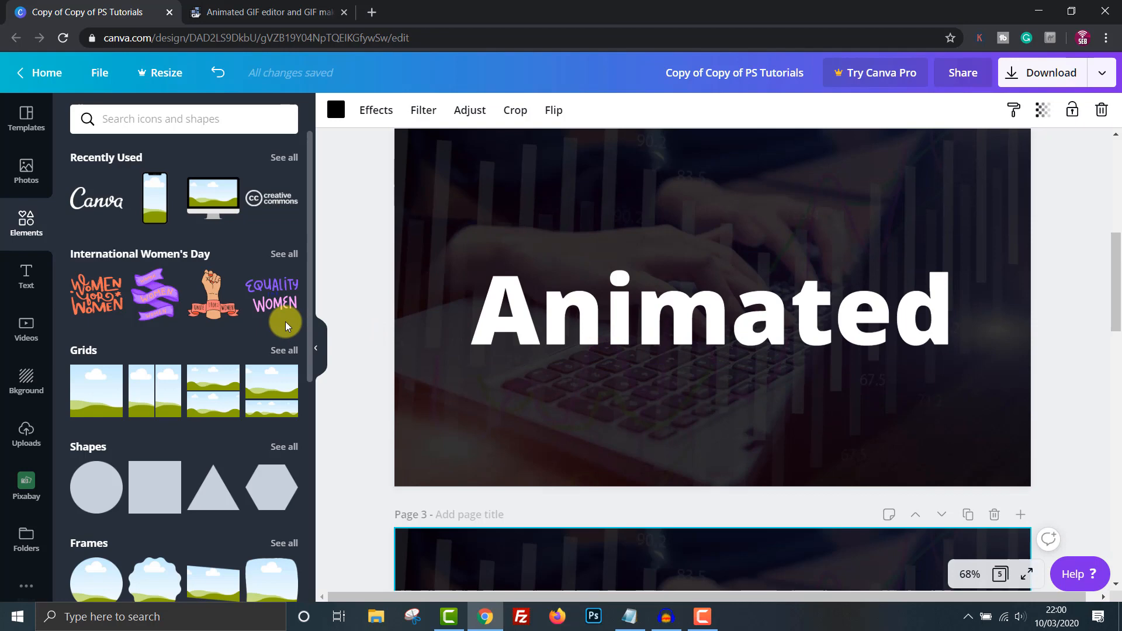
scroll("down", 3)
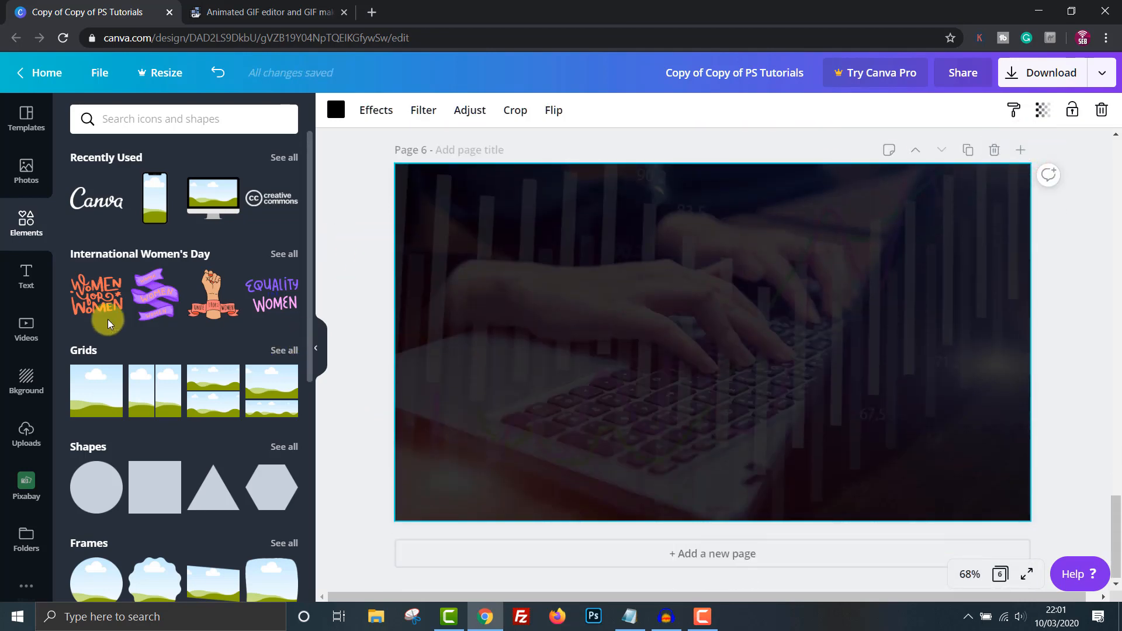
Step: Add a script text combination reading 'FOR' on page 6 and copy it as 'FREE' on page 7
left_click(25, 275)
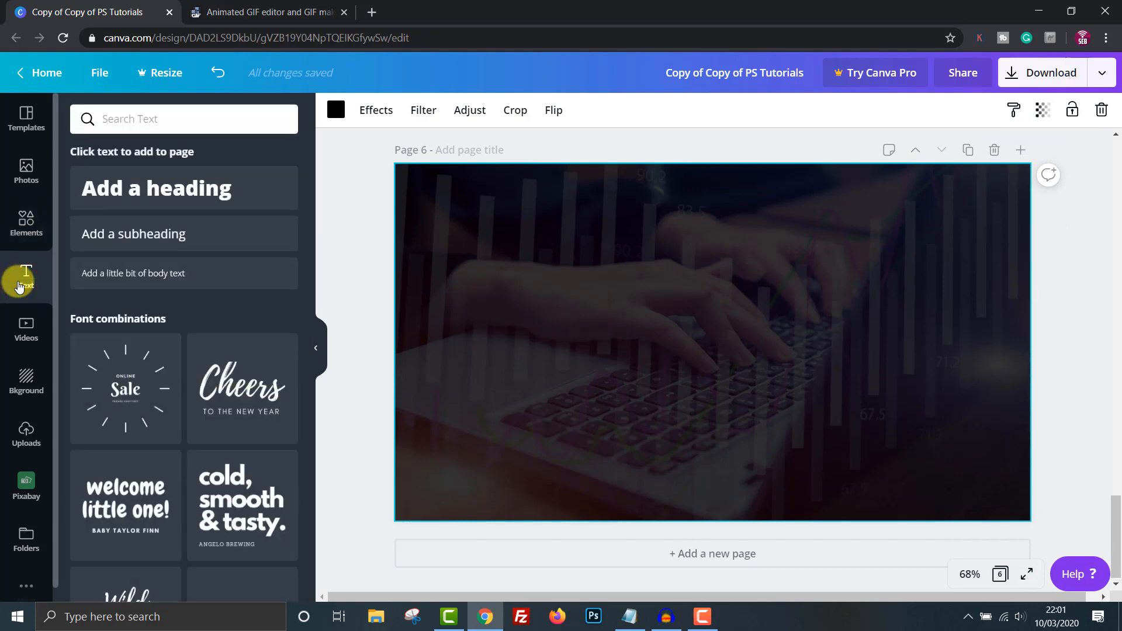
scroll("down", 3)
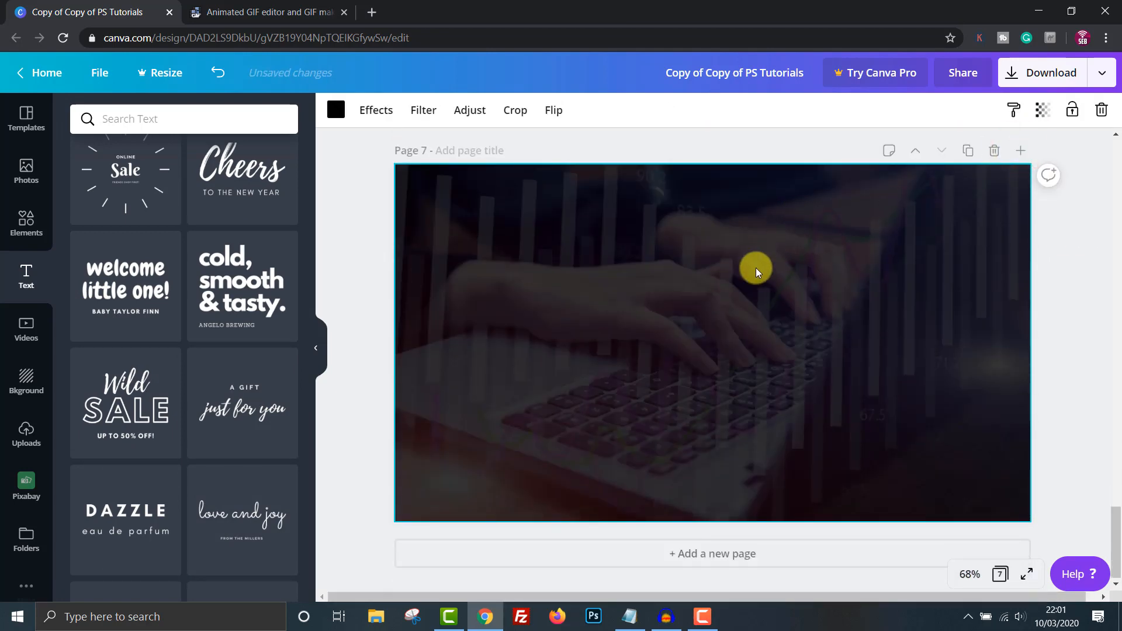
left_click(712, 380)
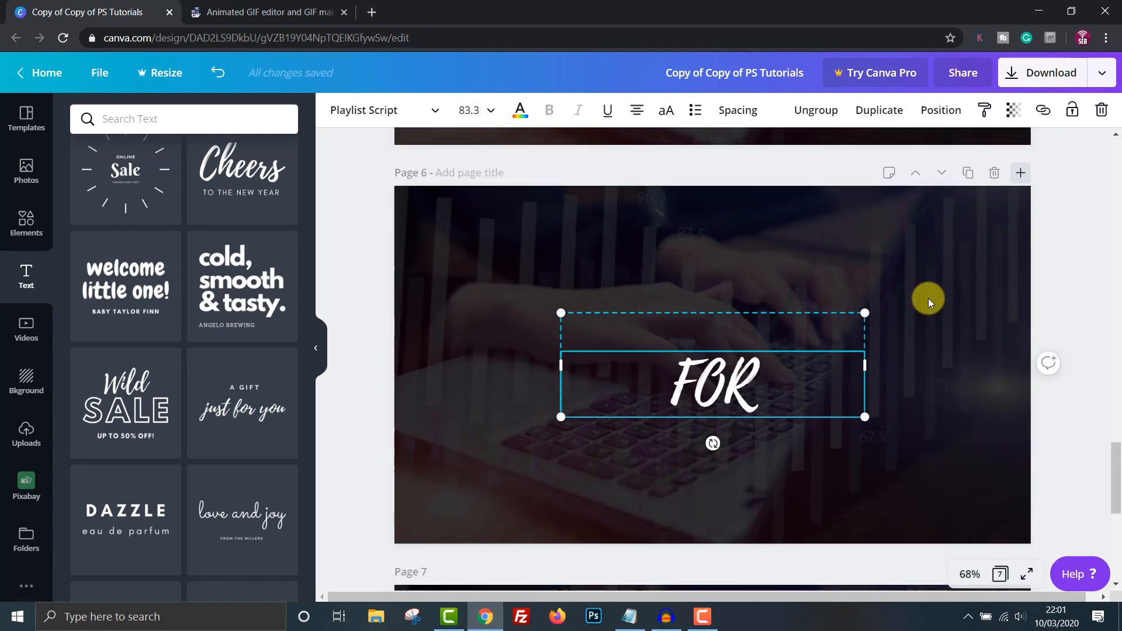
scroll("down", 3)
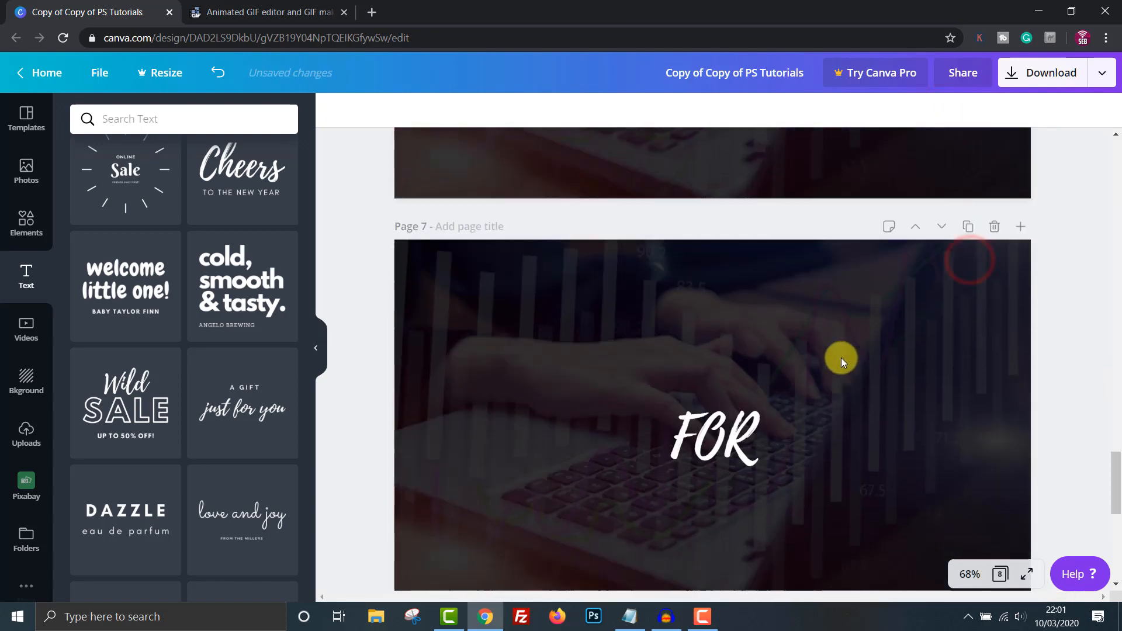
left_click(712, 440)
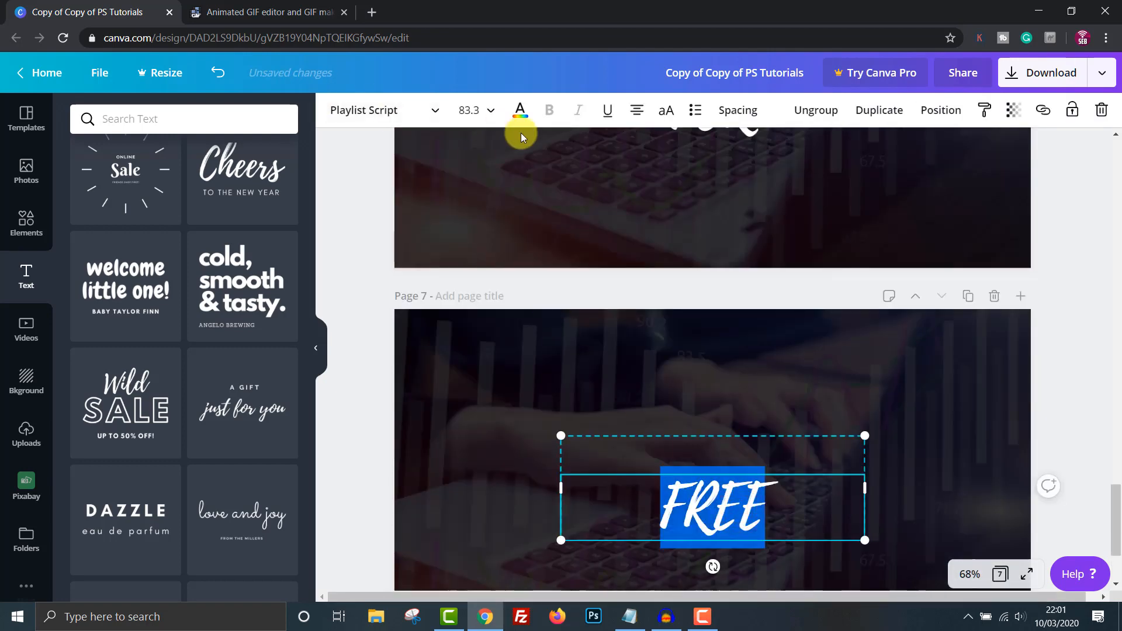
left_click(520, 109)
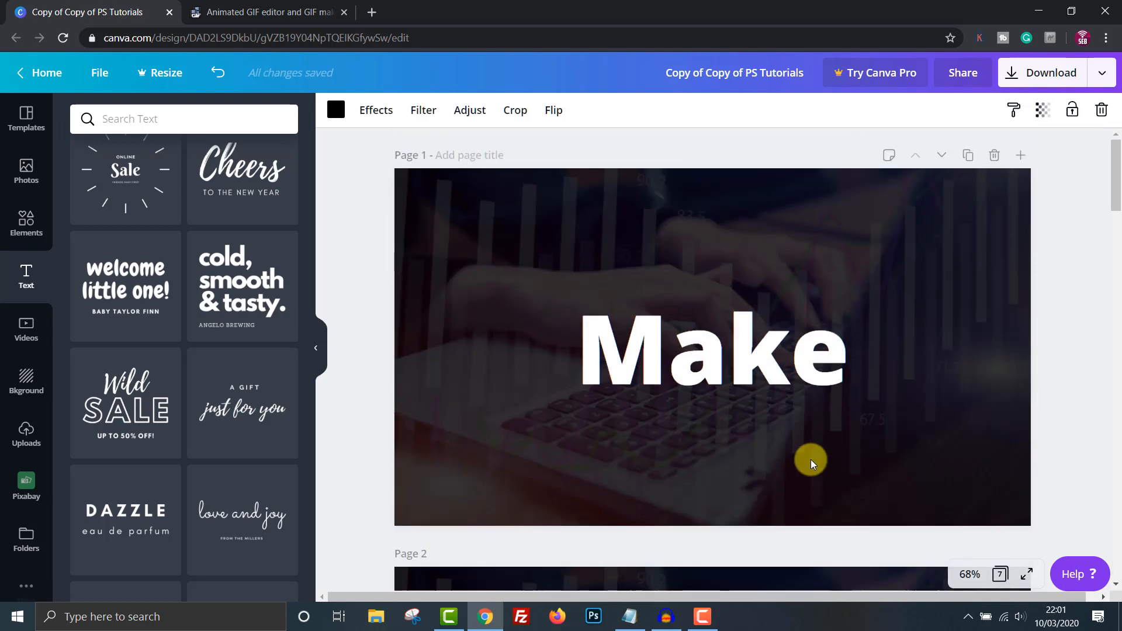
Step: Download all seven pages as PNGs, saving the 'Animated Gif' zip to the Desktop
scroll("down", 3)
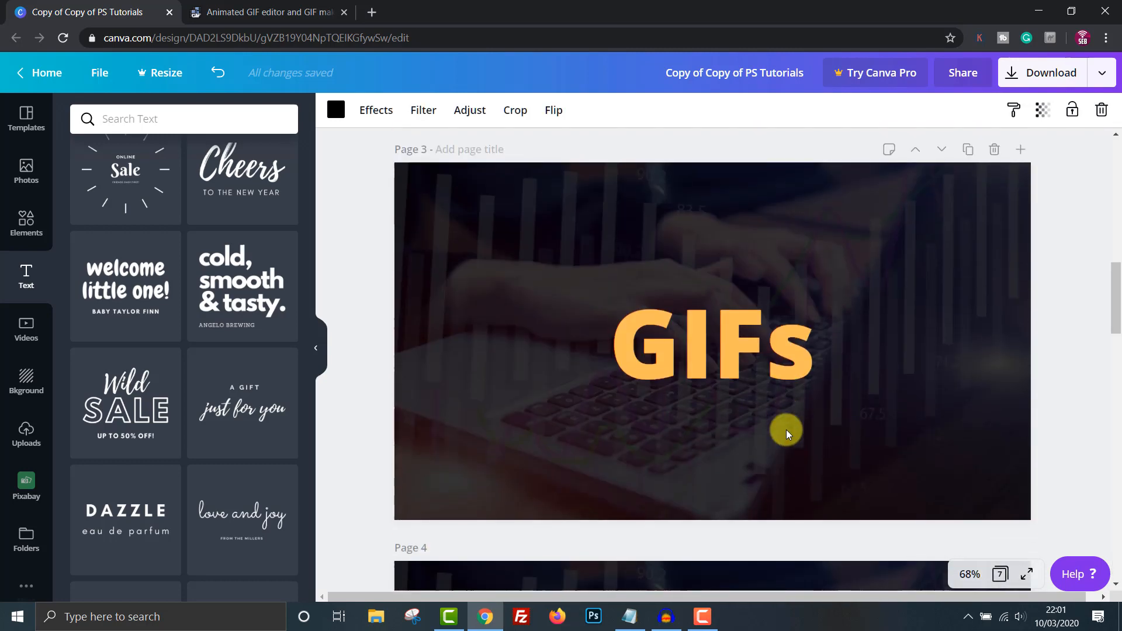
scroll("down", 3)
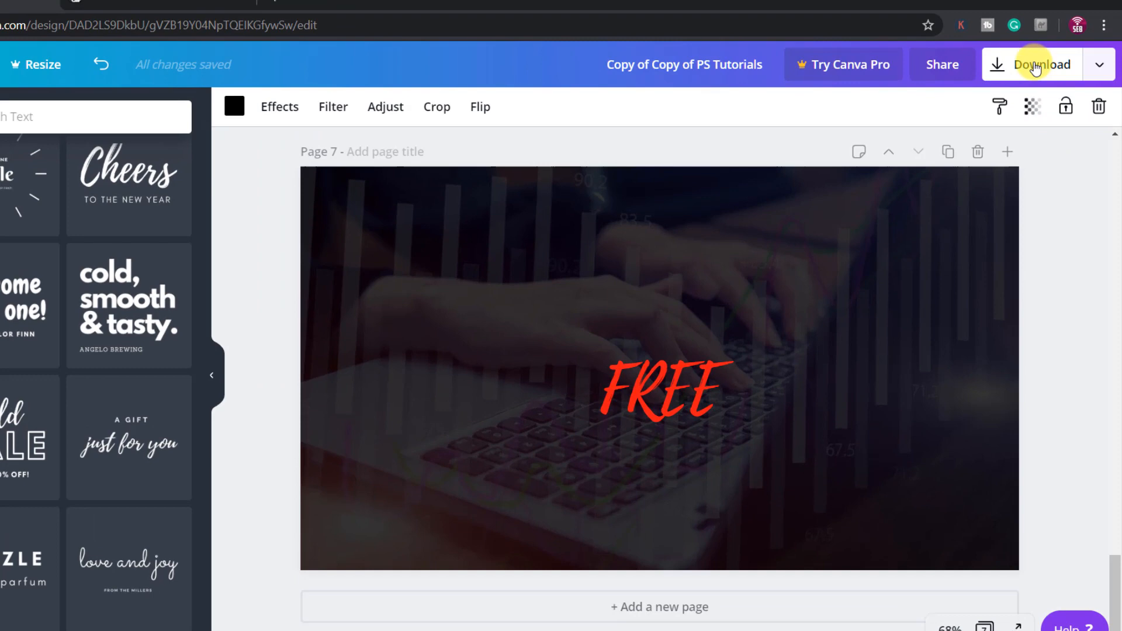
left_click(1037, 65)
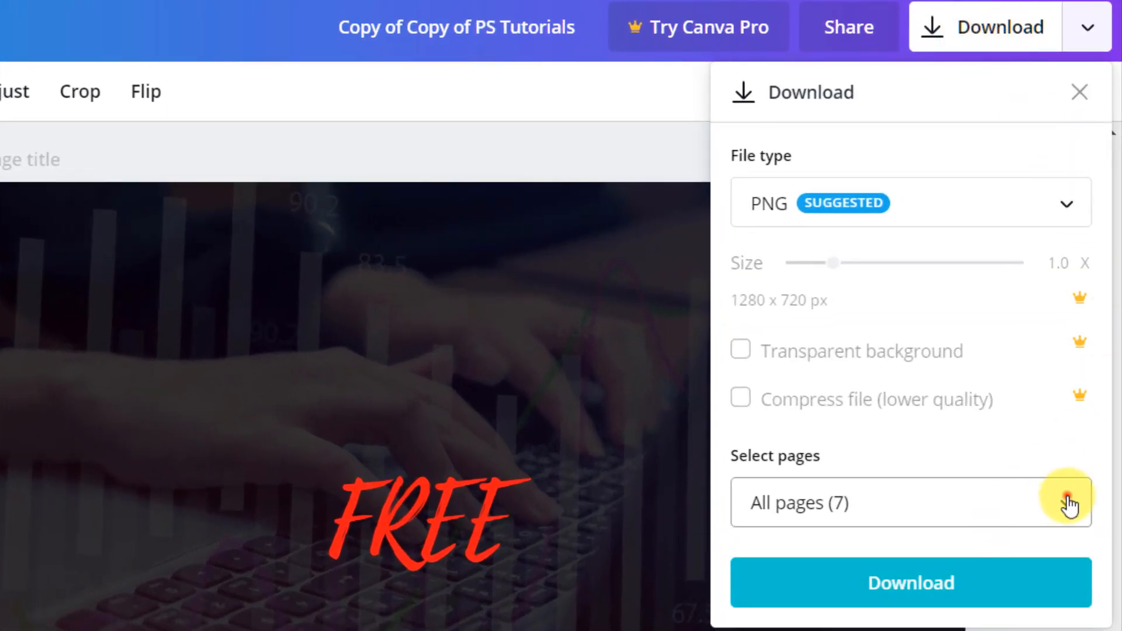
left_click(1067, 503)
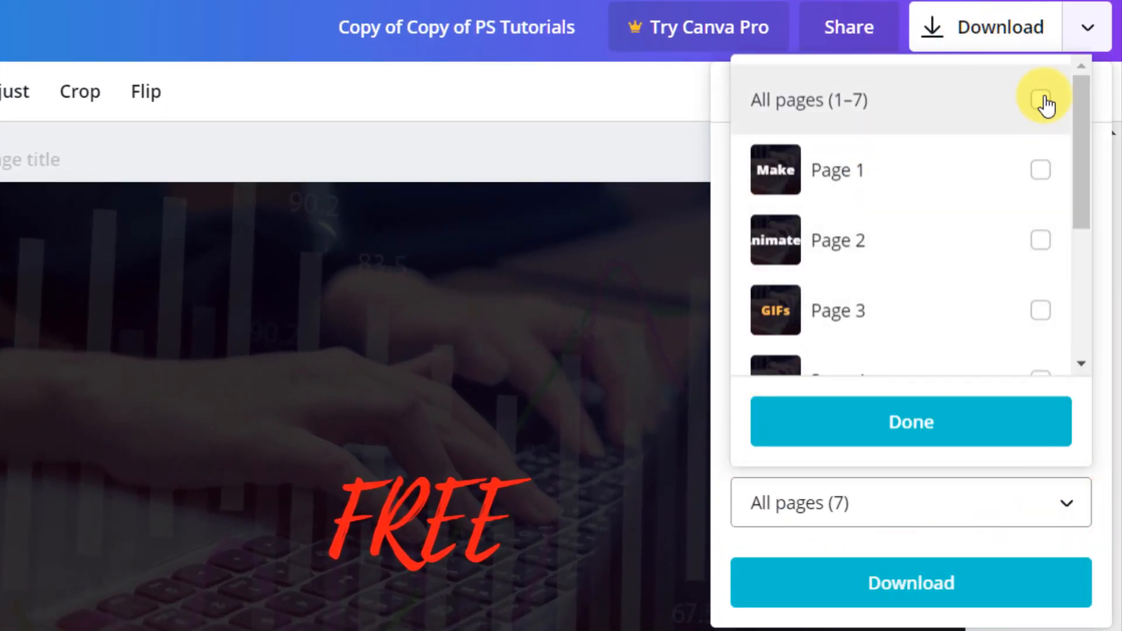
left_click(911, 422)
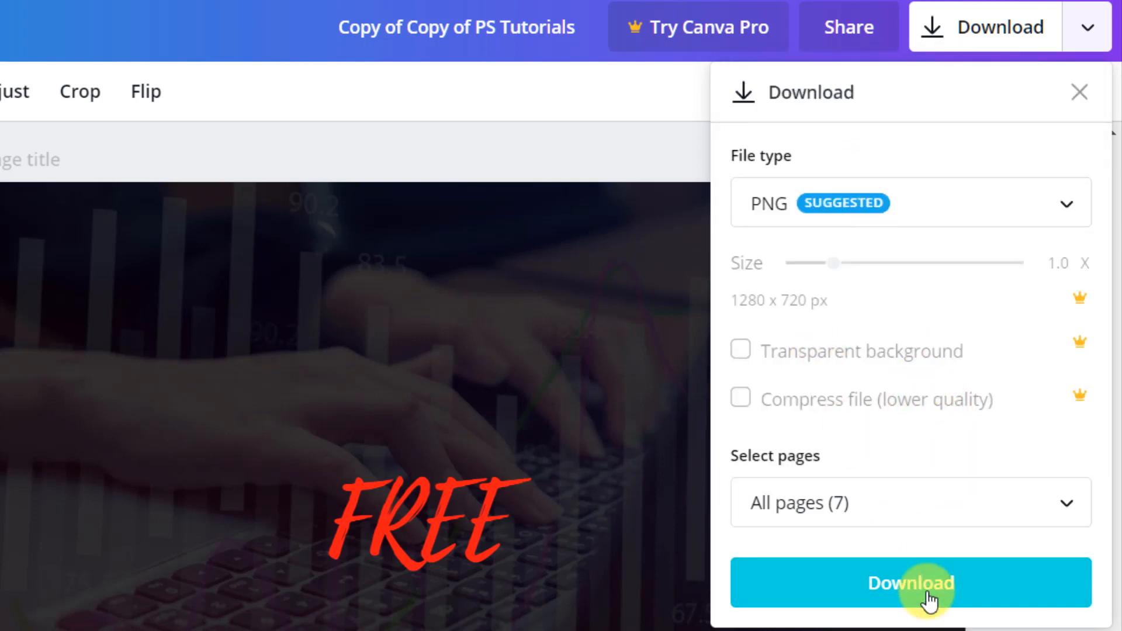
left_click(911, 583)
type("Animated Gif")
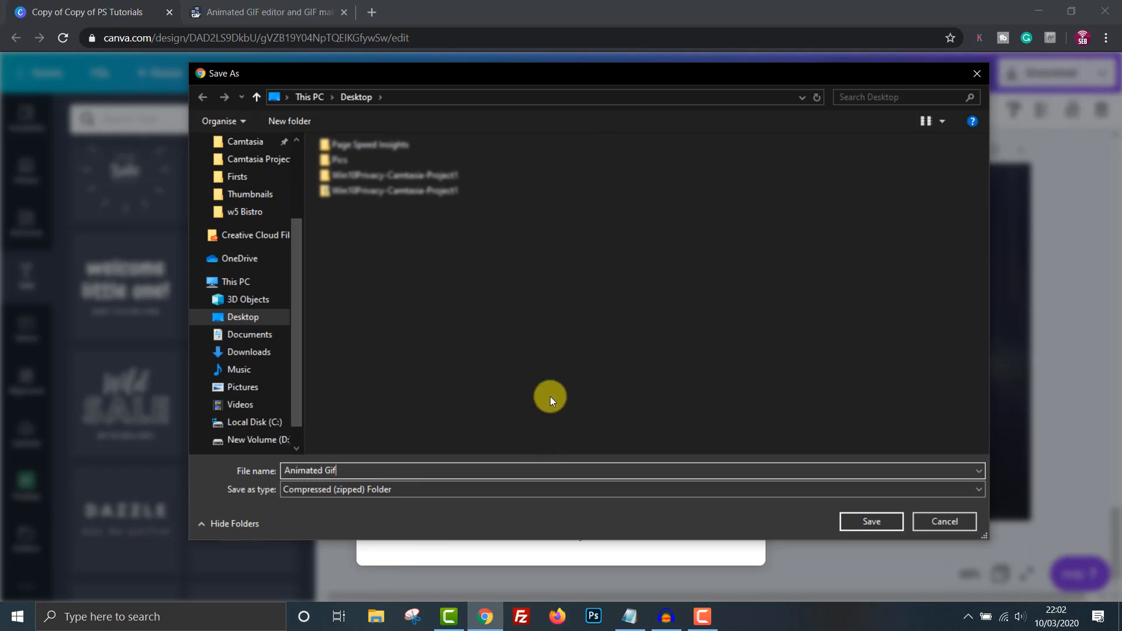
left_click(871, 521)
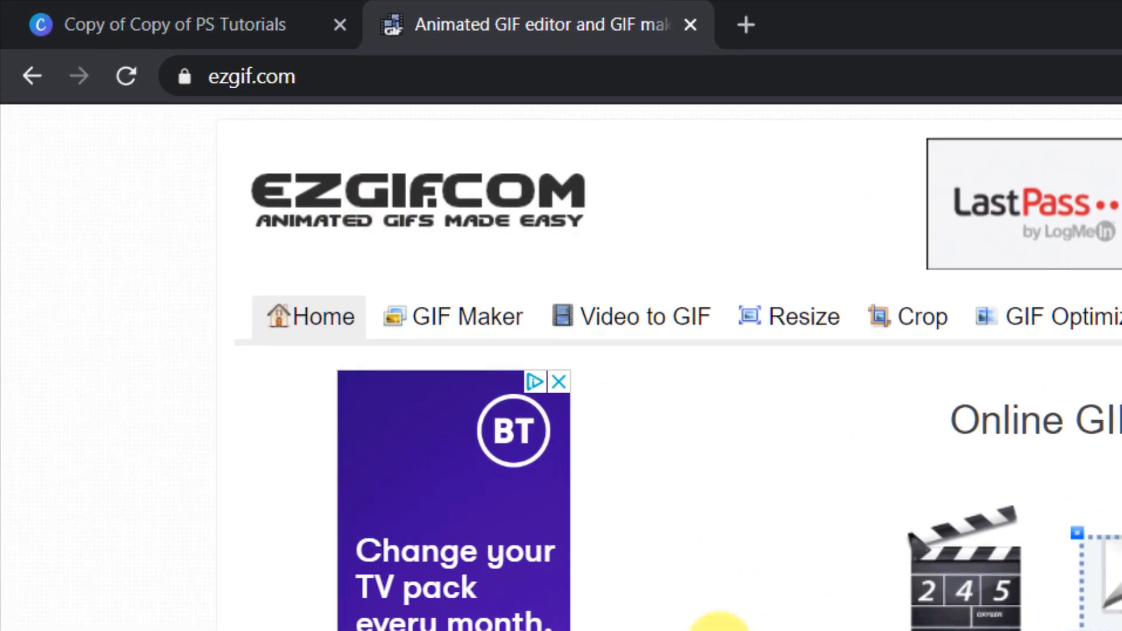
Step: Upload the Animated Gif Tutorial zip into ezgif's GIF Maker to load its seven frames
left_click(451, 315)
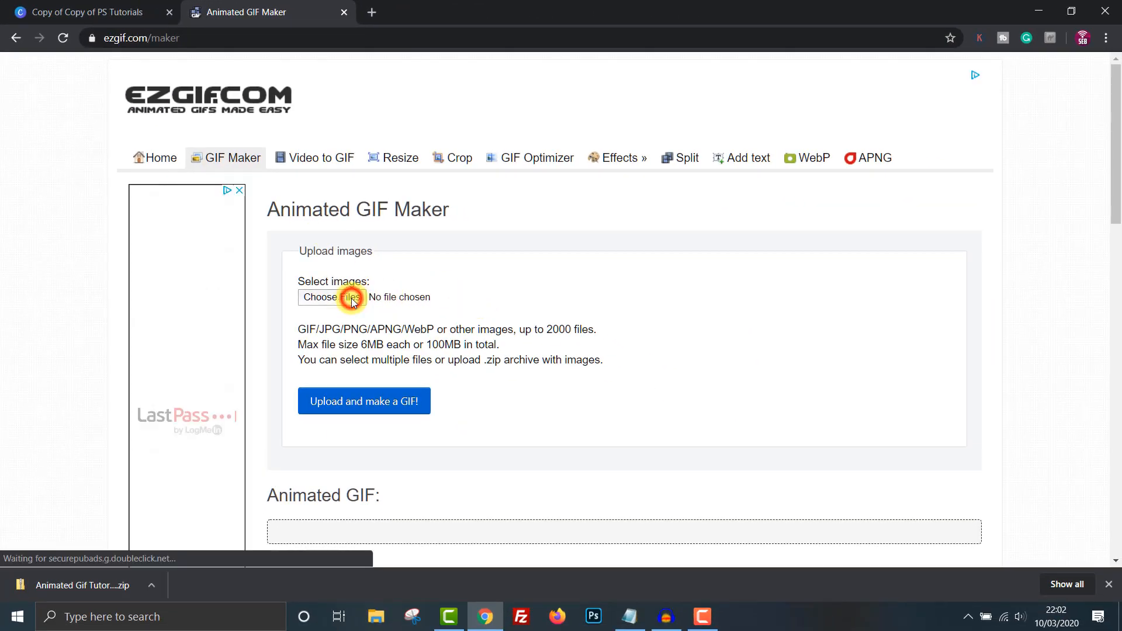
left_click(332, 297)
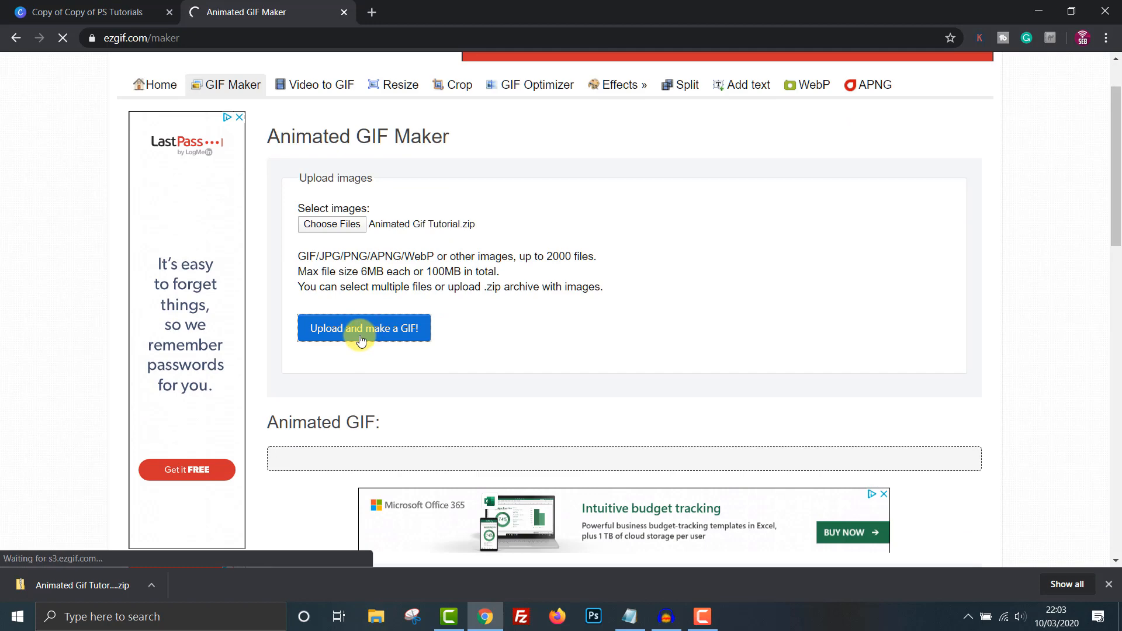
left_click(364, 328)
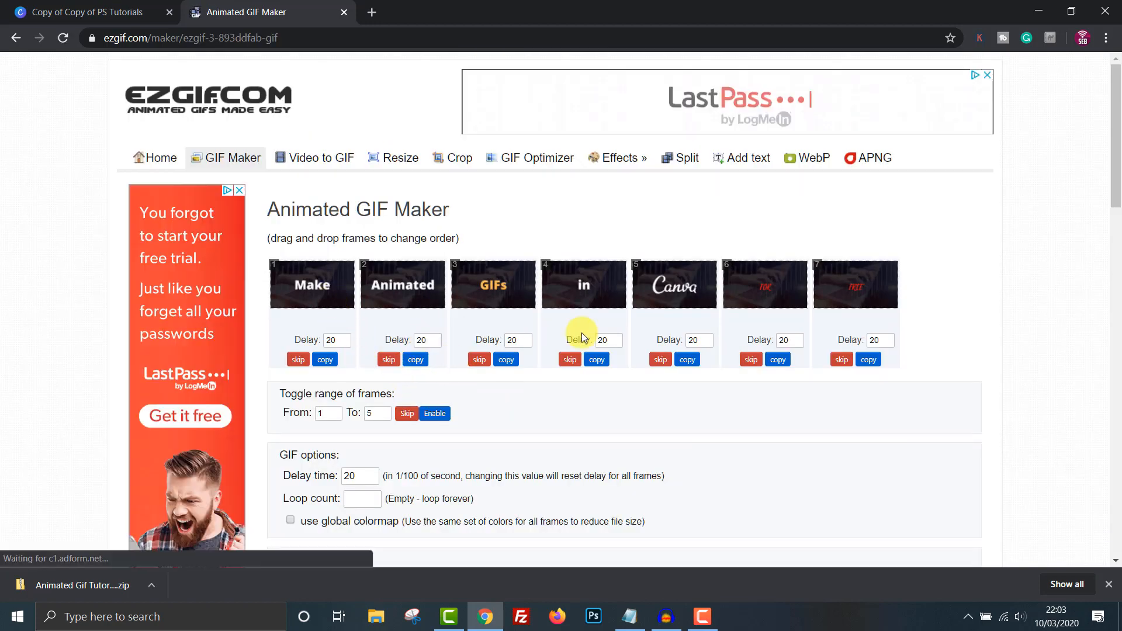
scroll("down", 3)
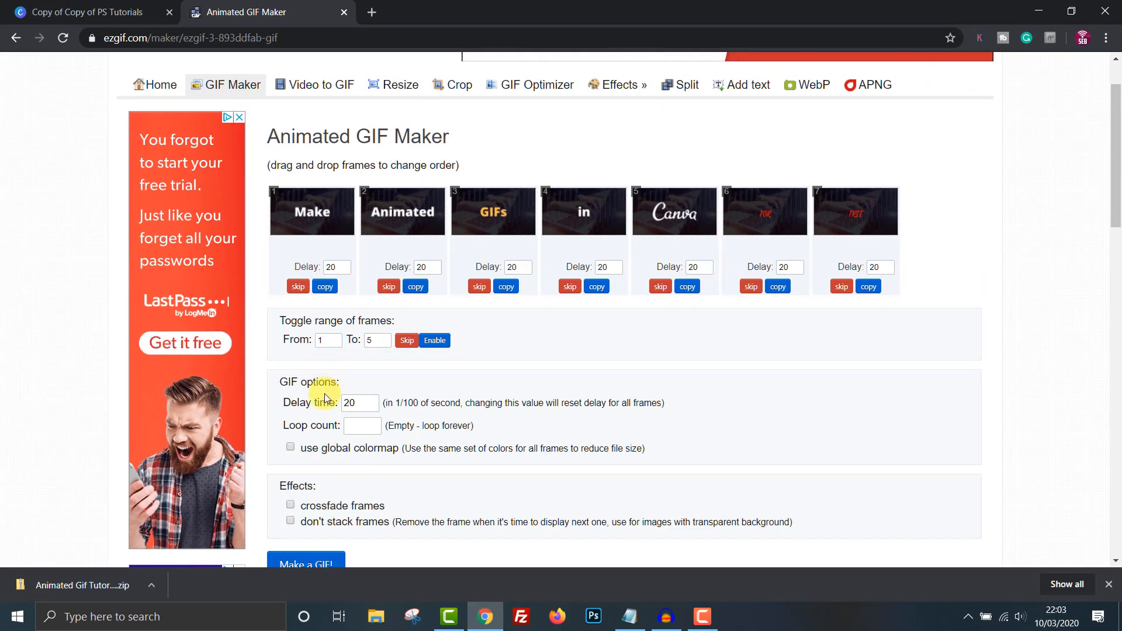
scroll("down", 3)
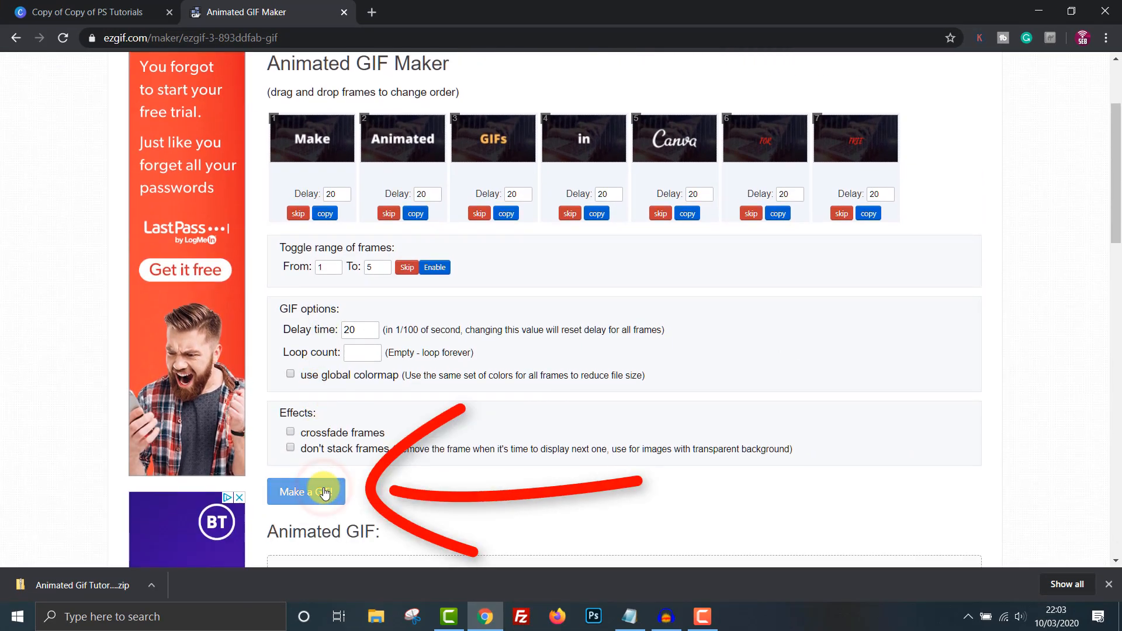
left_click(306, 491)
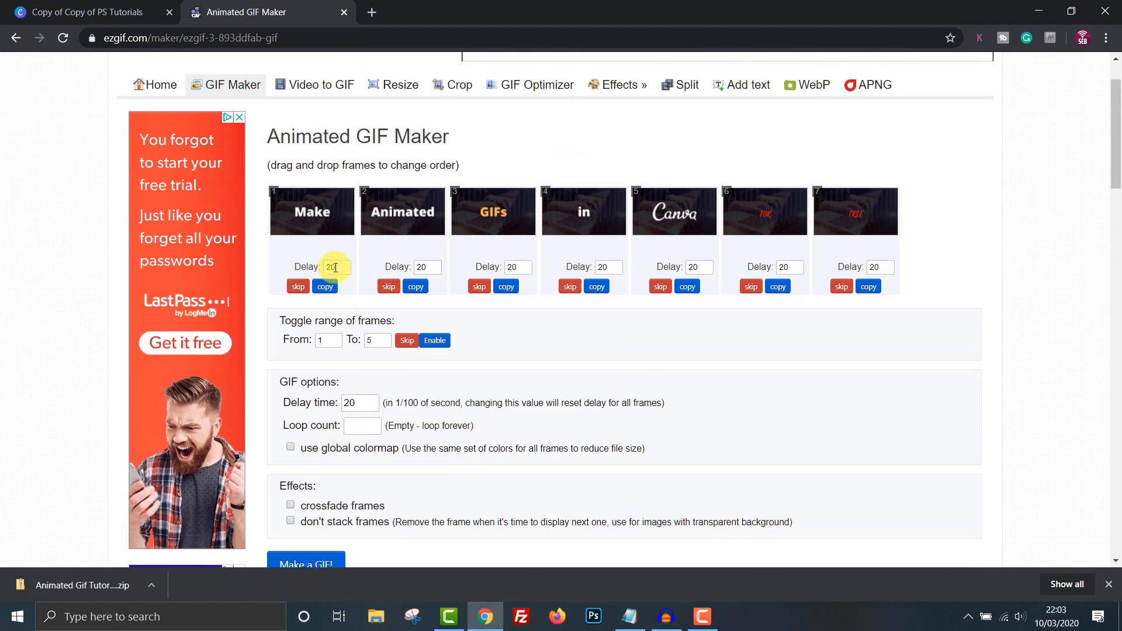
Step: Set delays of 50 on frames 1, 3, 5 and 6, and 100 on frame 7
type("50")
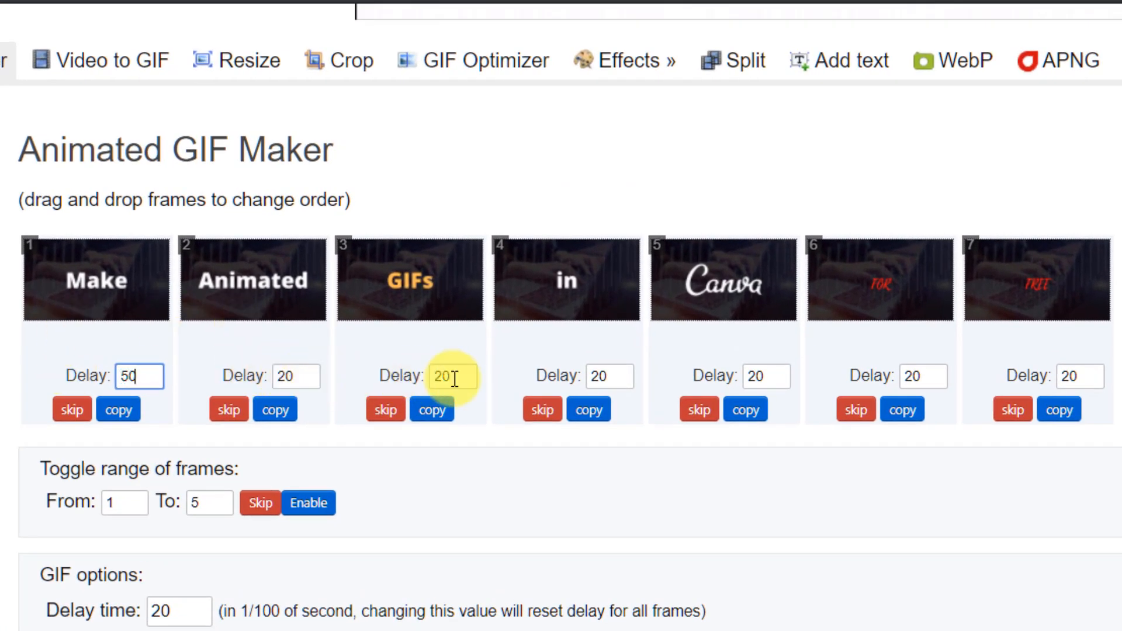
type("5")
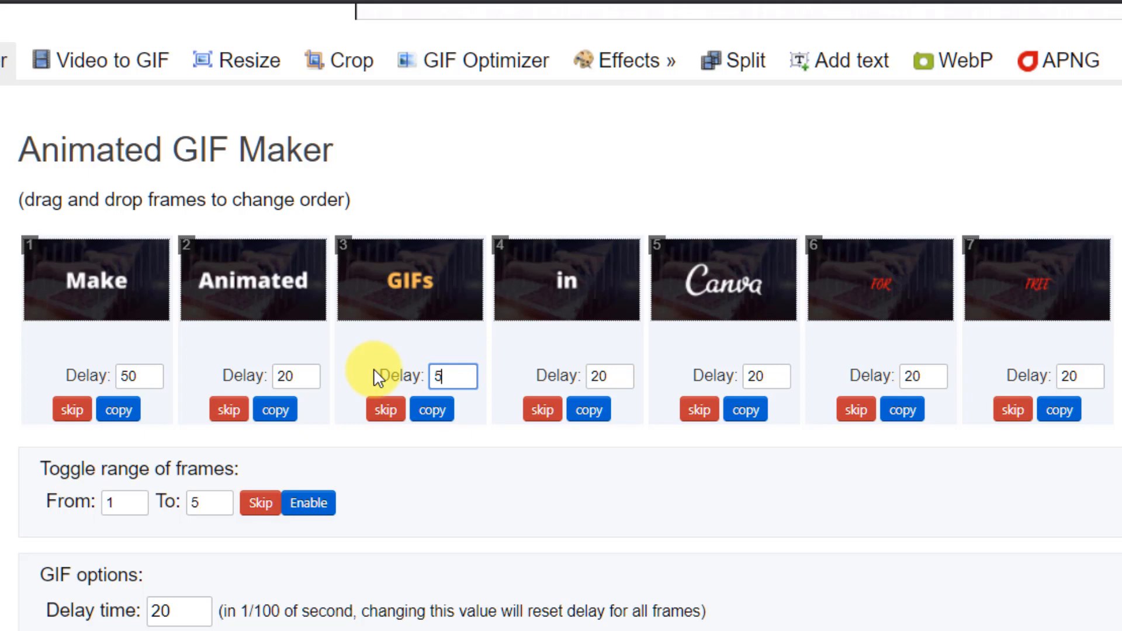
left_click(765, 377)
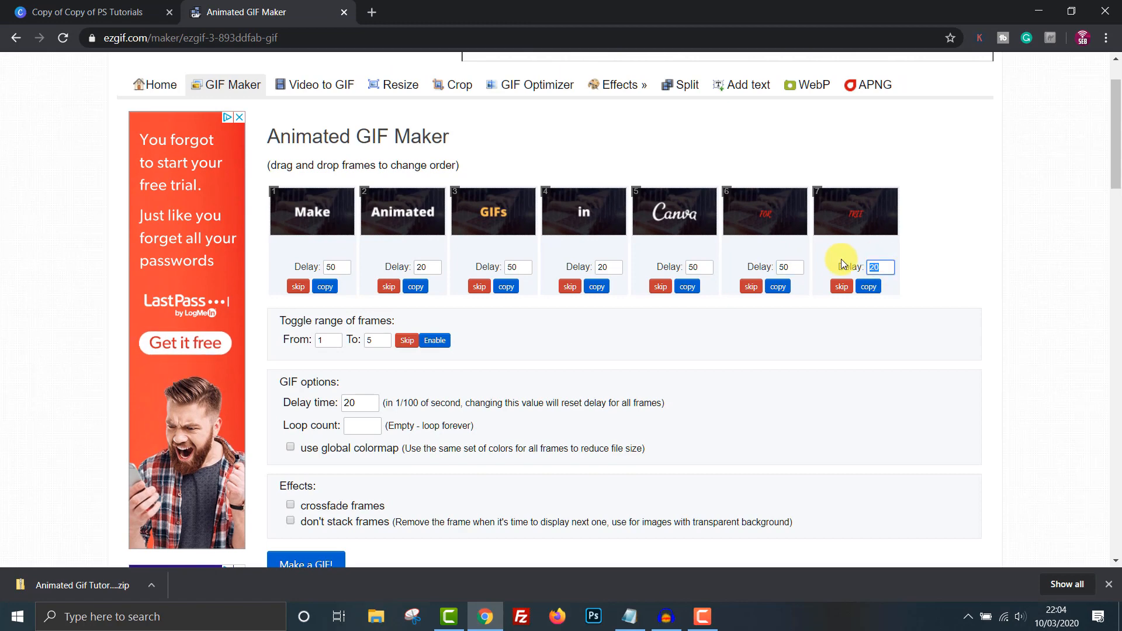
type("100")
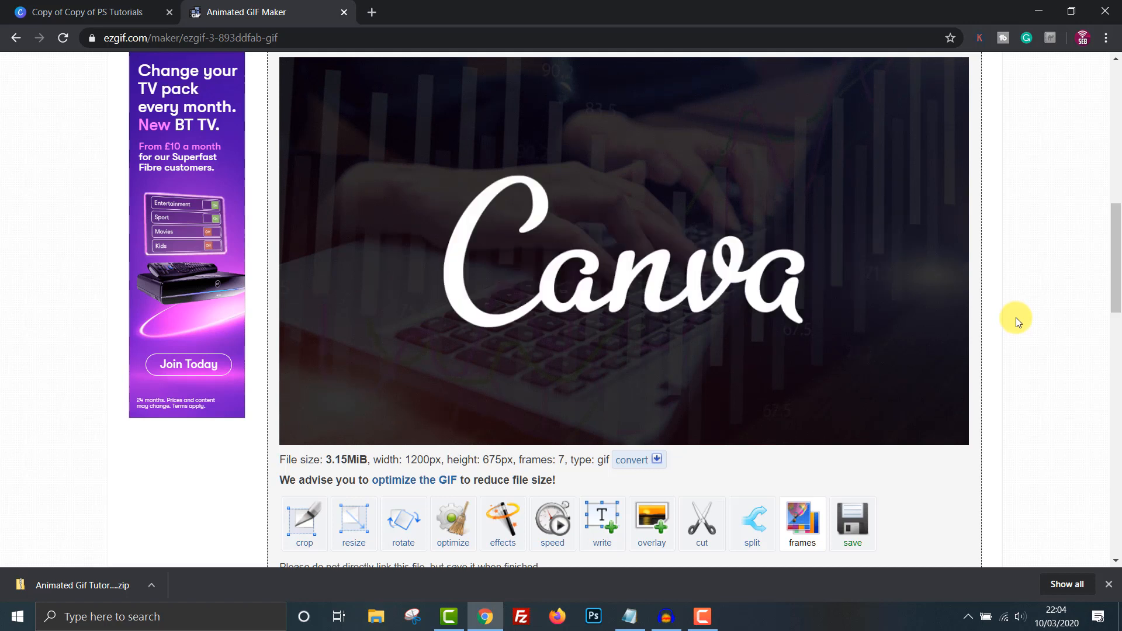
Step: Save the finished word GIF with Save image as, then close its Photos preview
right_click(662, 271)
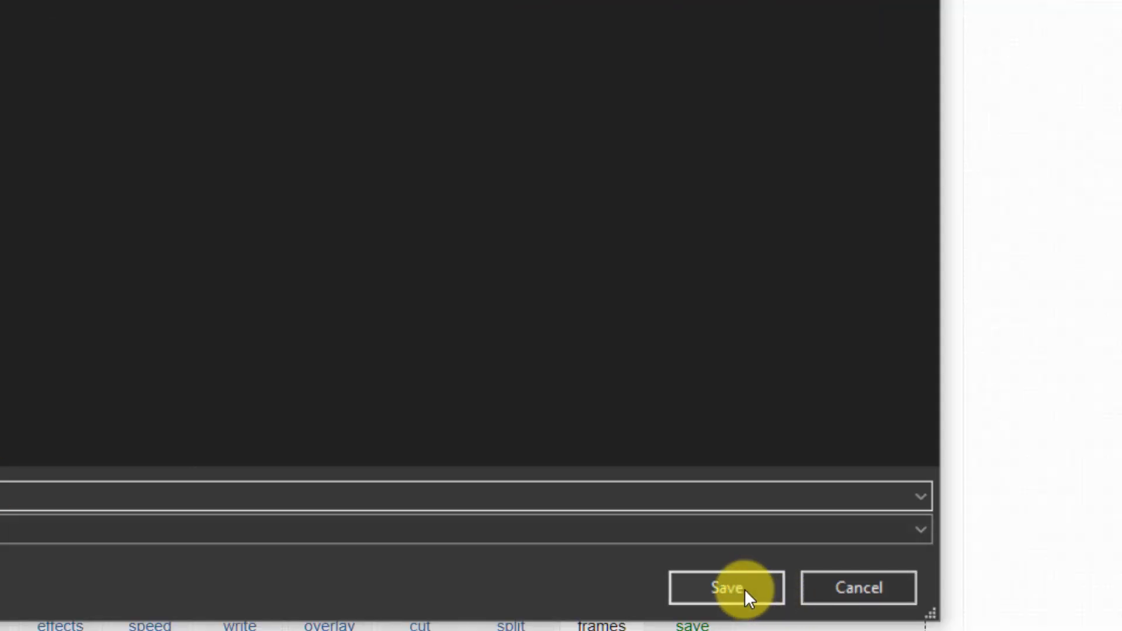
left_click(726, 588)
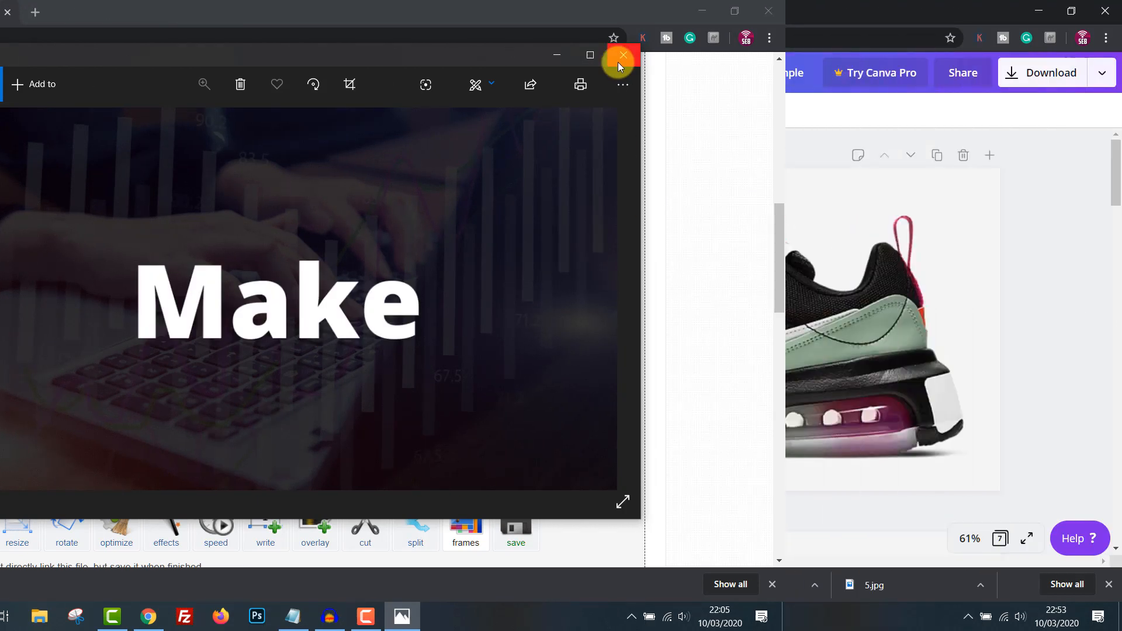
left_click(621, 55)
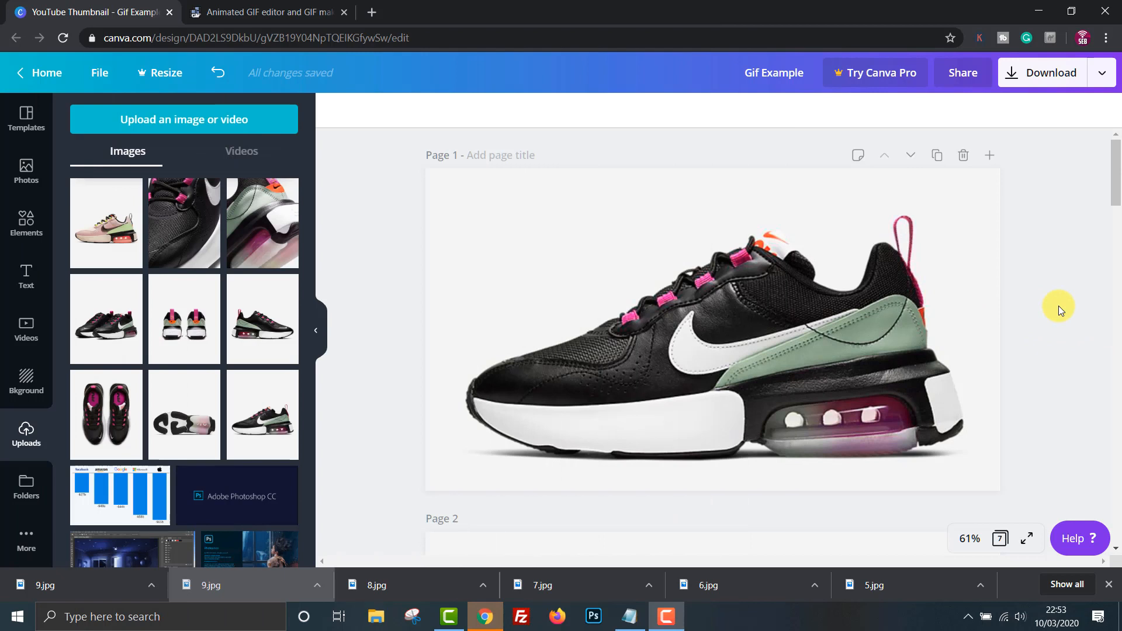
mouse_move(725, 243)
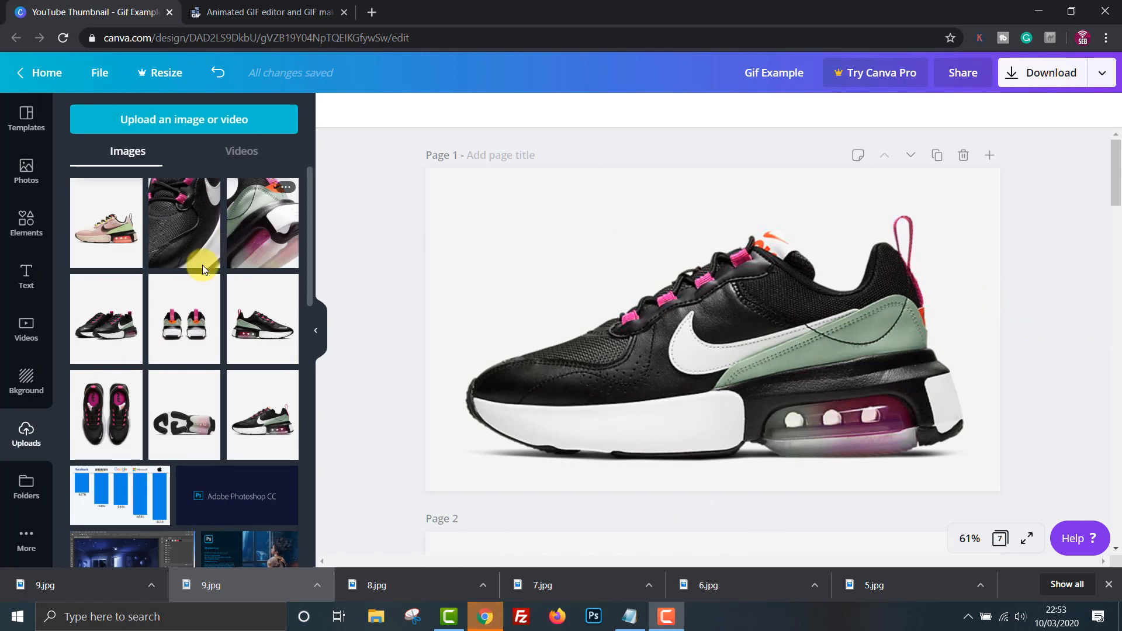
mouse_move(485, 329)
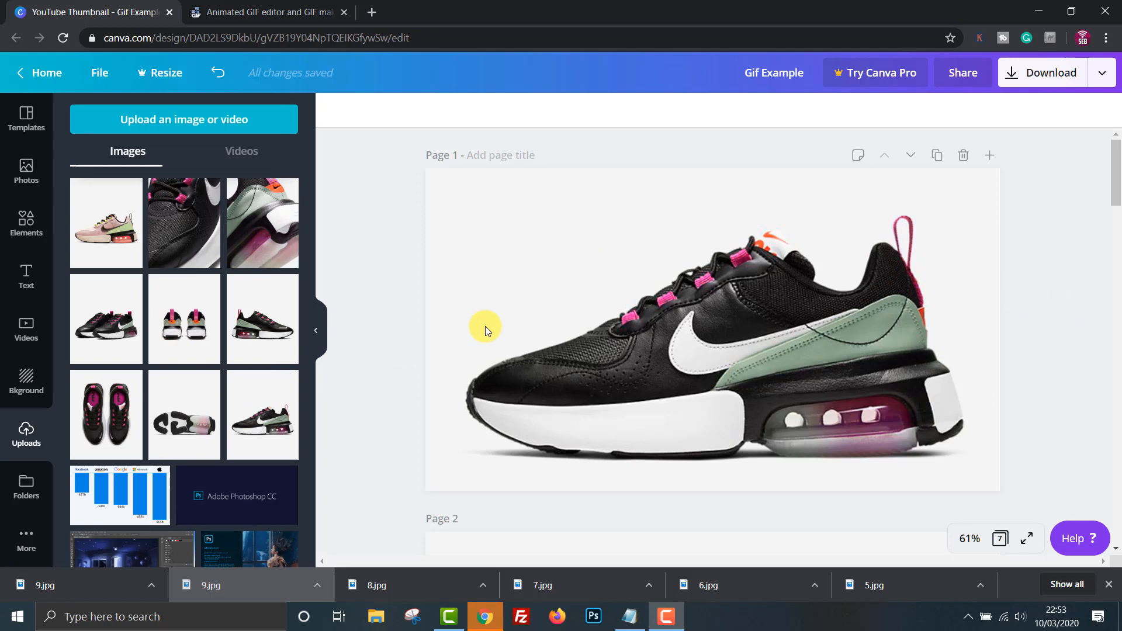
mouse_move(944, 155)
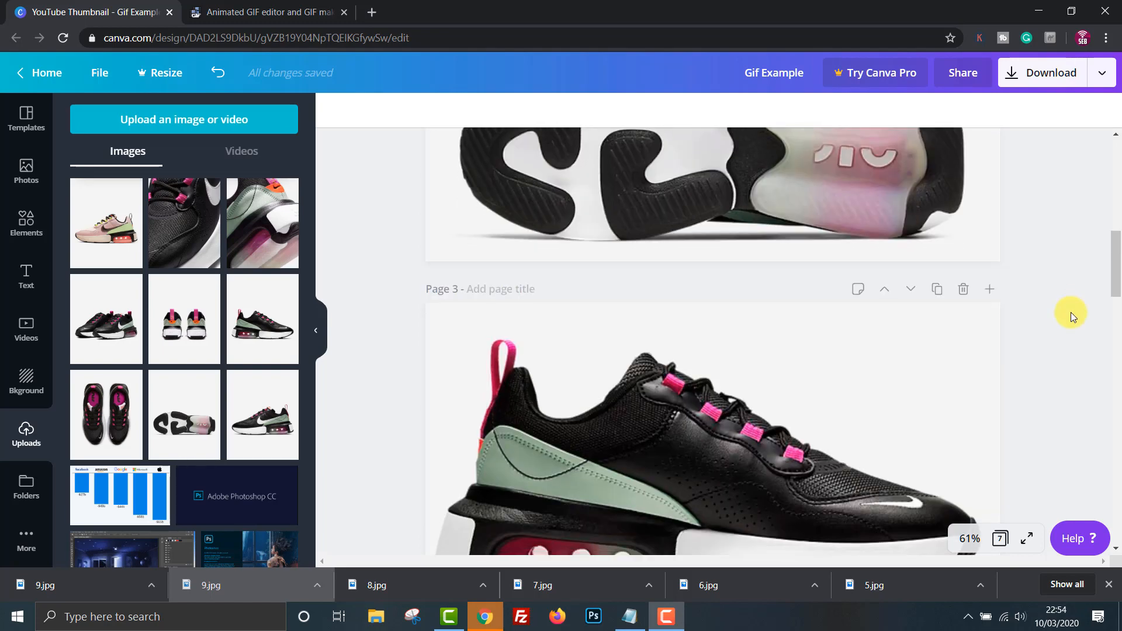
Step: Download all seven Nike sneaker pages as PNGs
scroll("down", 3)
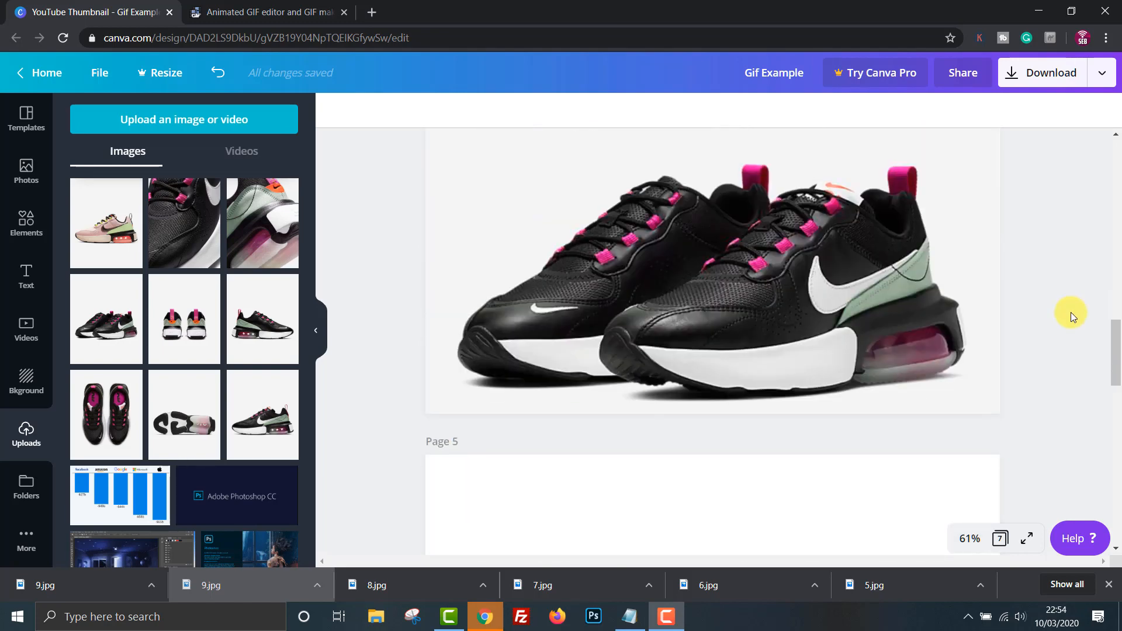
scroll("down", 3)
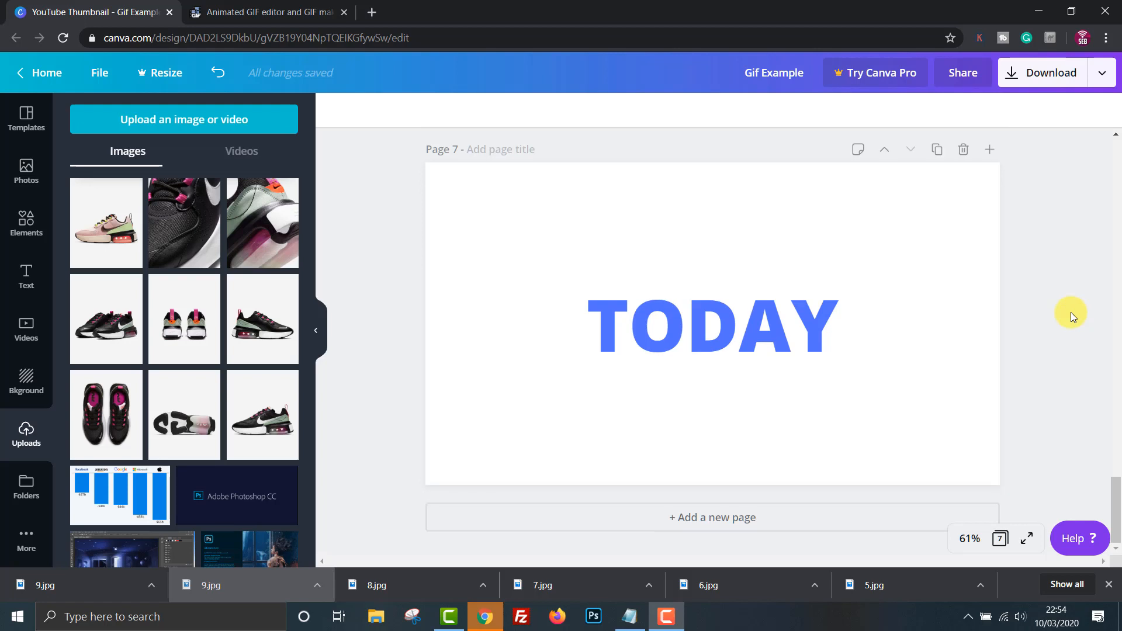
left_click(1042, 72)
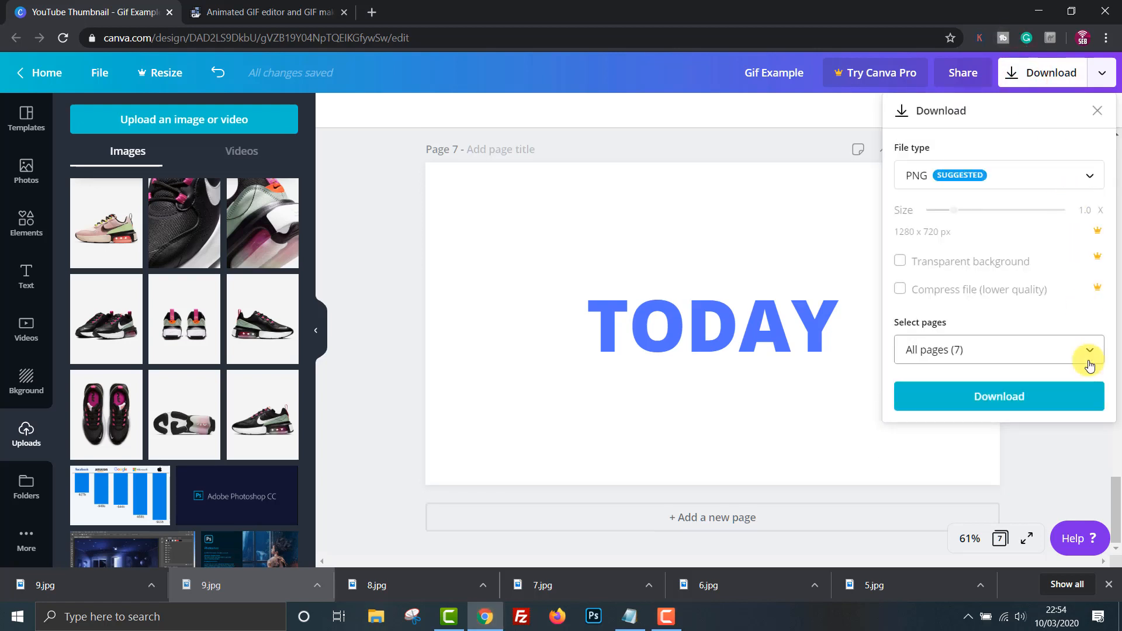
left_click(998, 396)
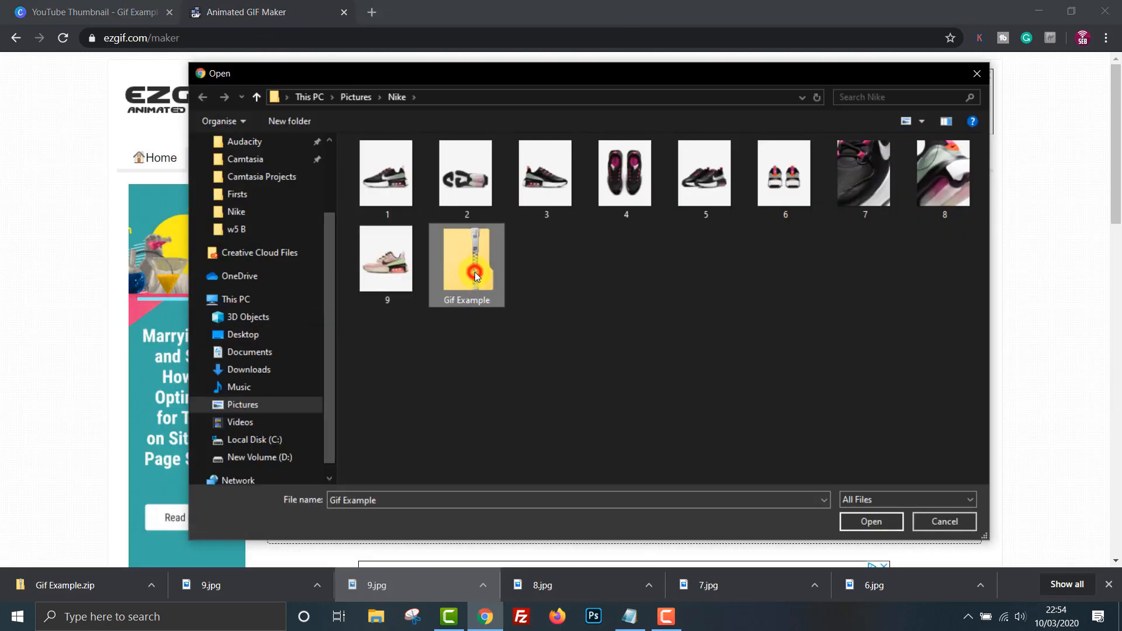
Step: Upload the Gif Example frames and generate a crossfaded GIF with fader delay 2 and frame count 7
left_click(870, 521)
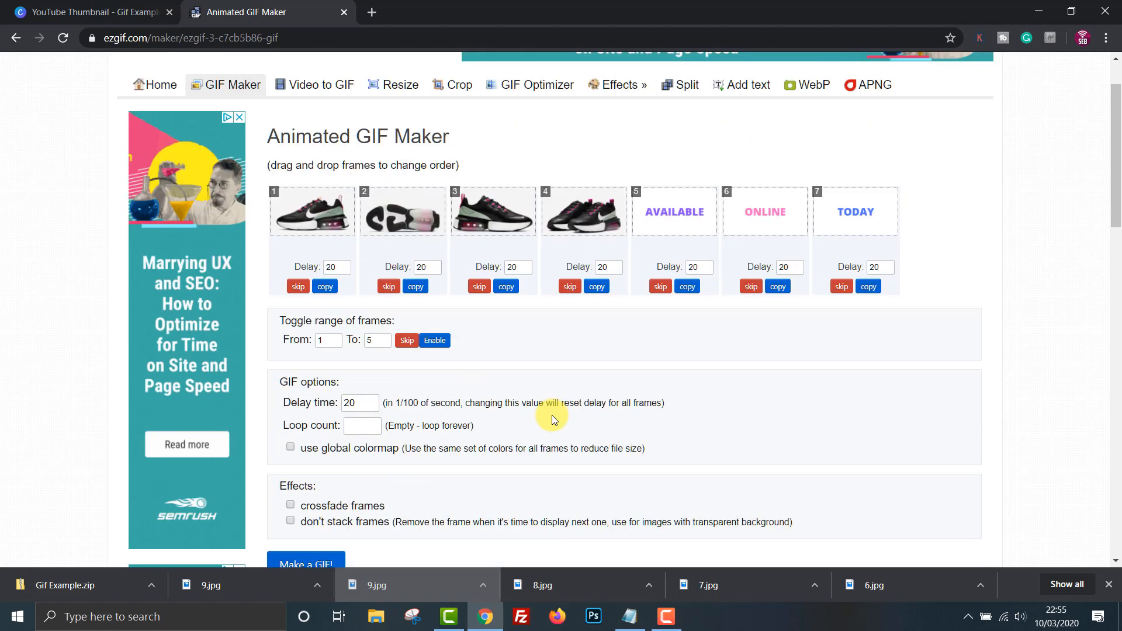
type("500")
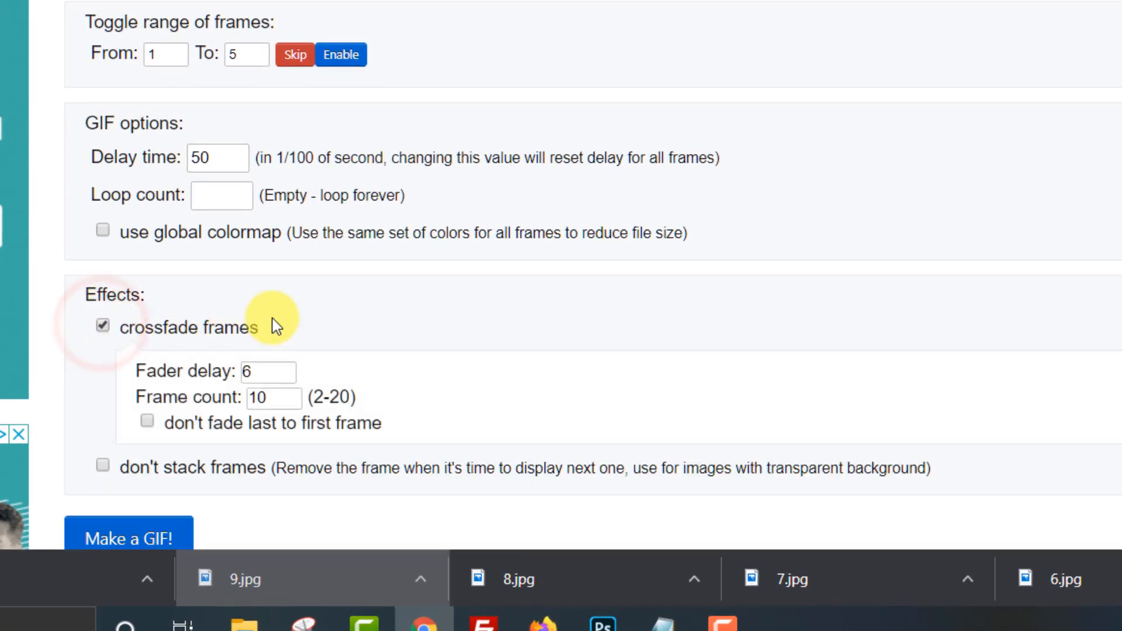
scroll("down", 3)
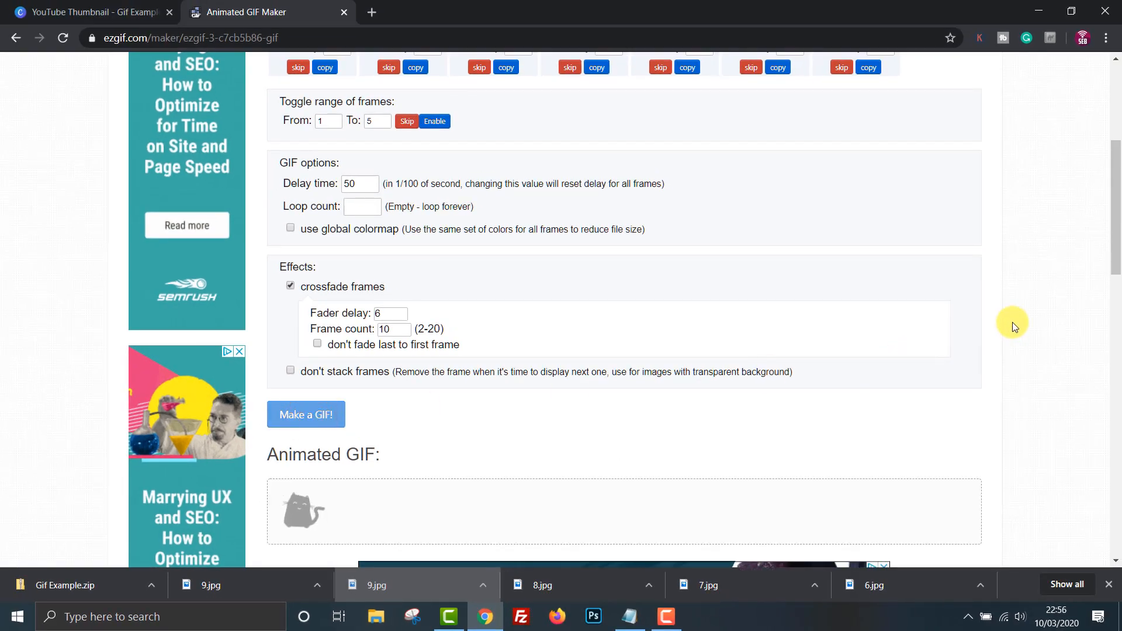
left_click(306, 415)
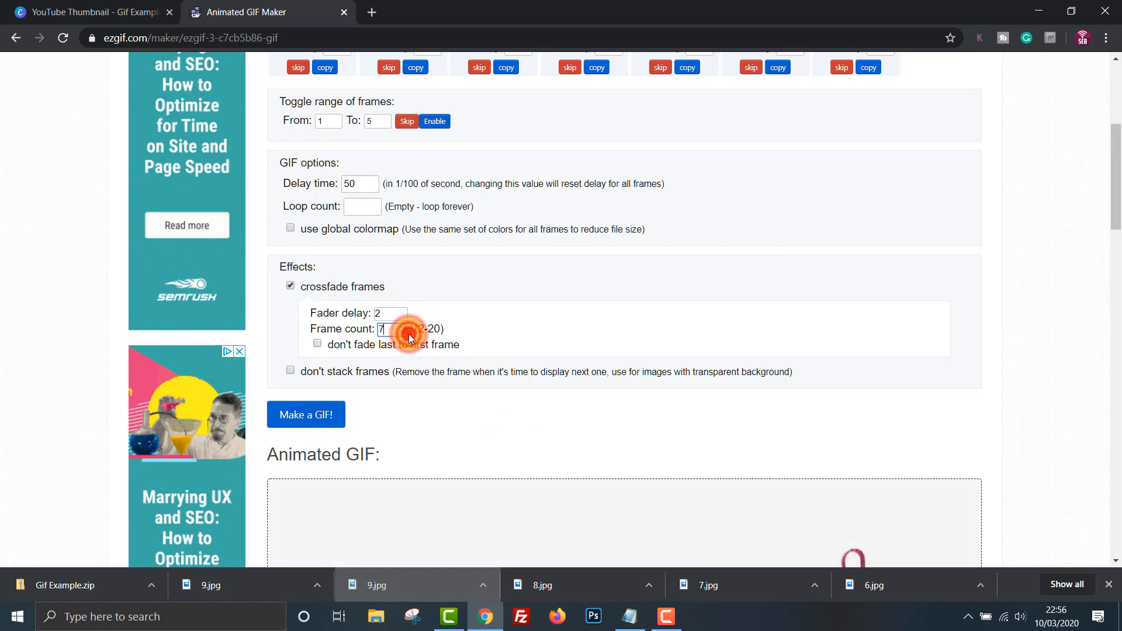
left_click(306, 415)
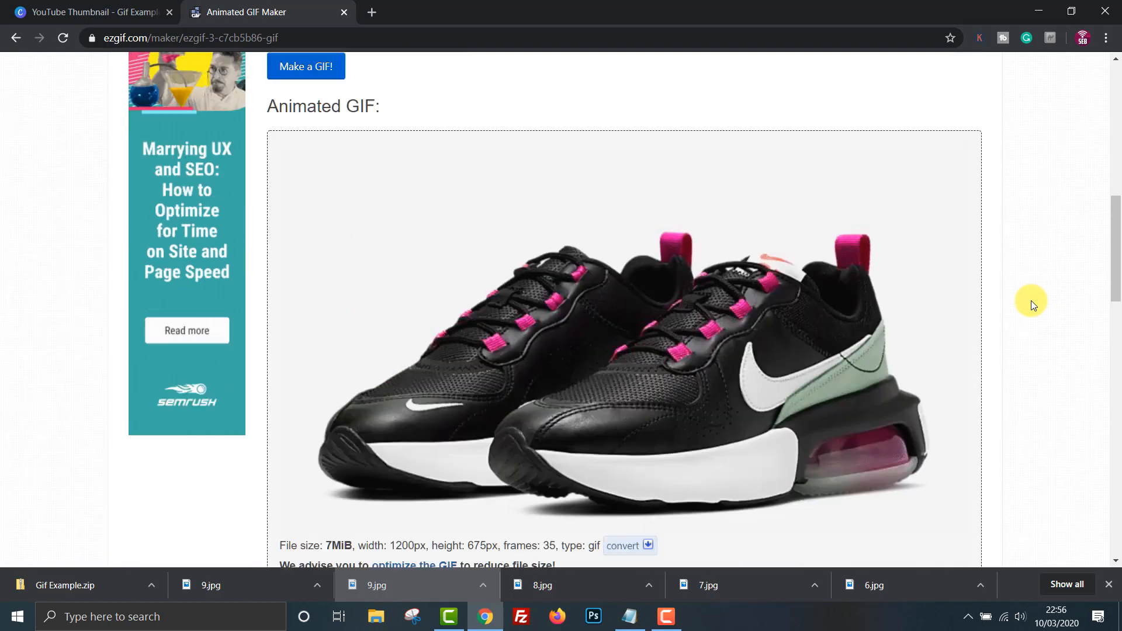